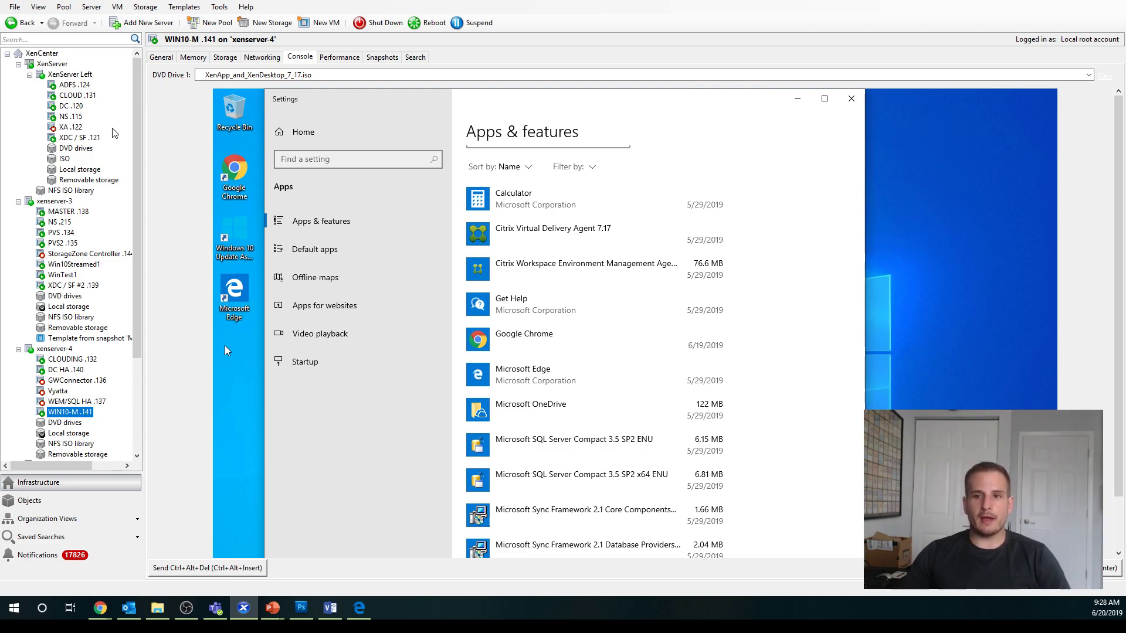
Show the console of the XDC / SF .121 delivery controller VM.
click(78, 137)
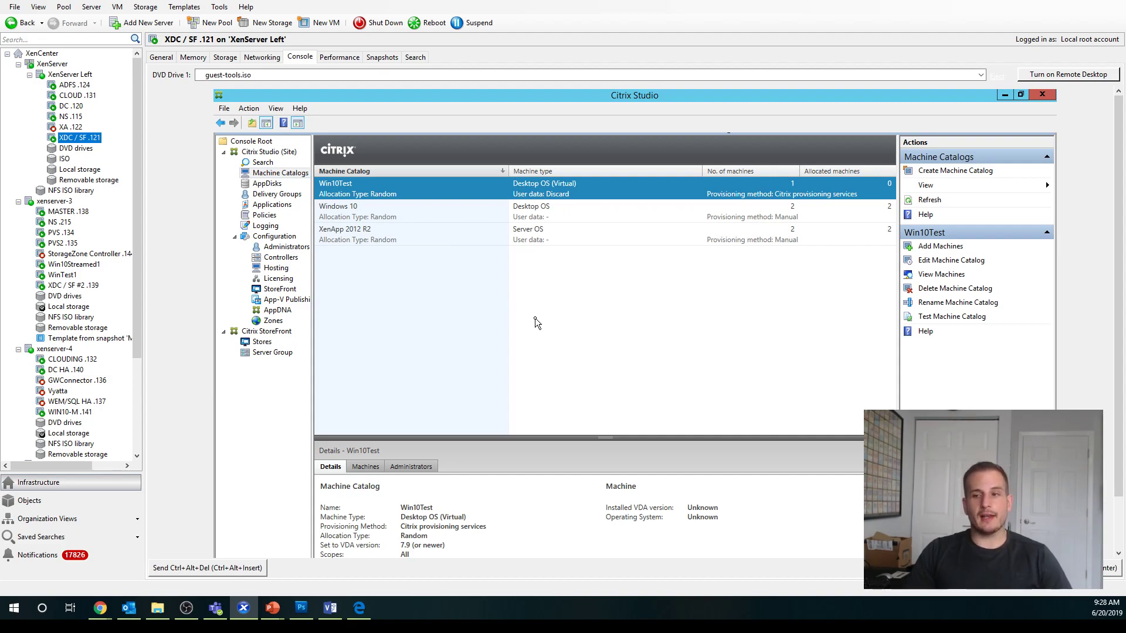
mouse_move(544, 328)
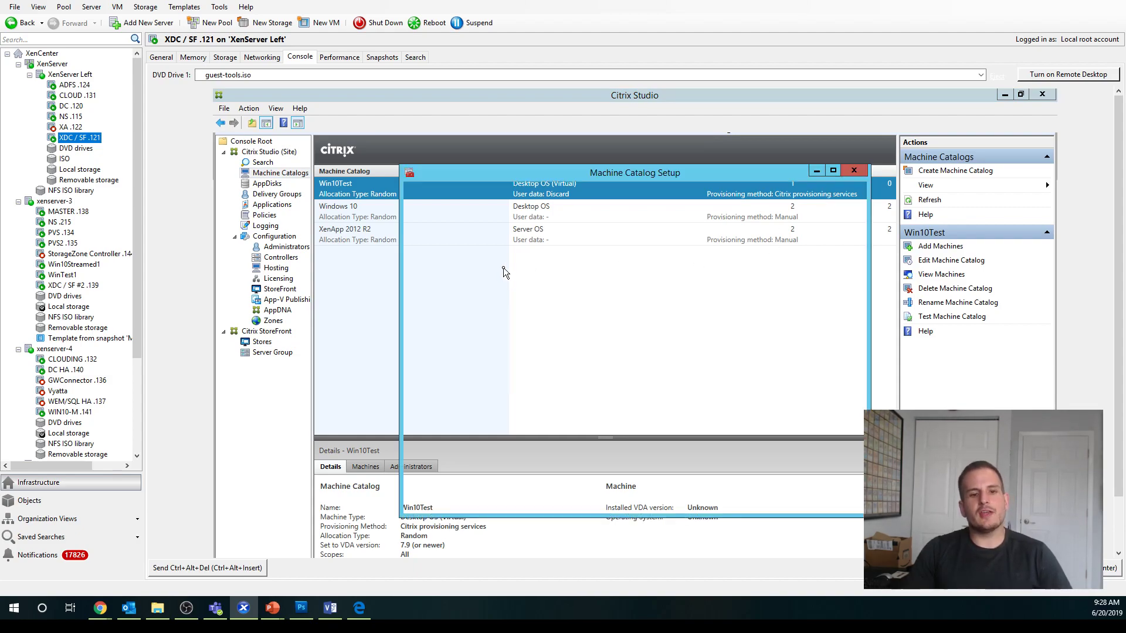
Begin the Machine Catalog Setup wizard and choose Desktop OS as the operating system.
click(955, 170)
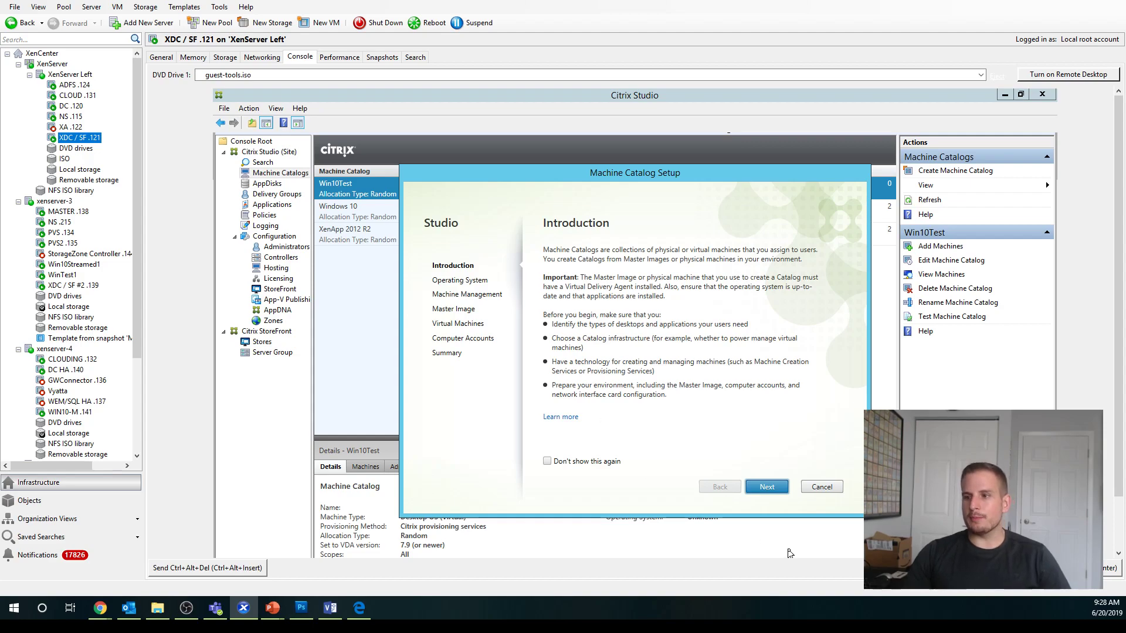
click(766, 486)
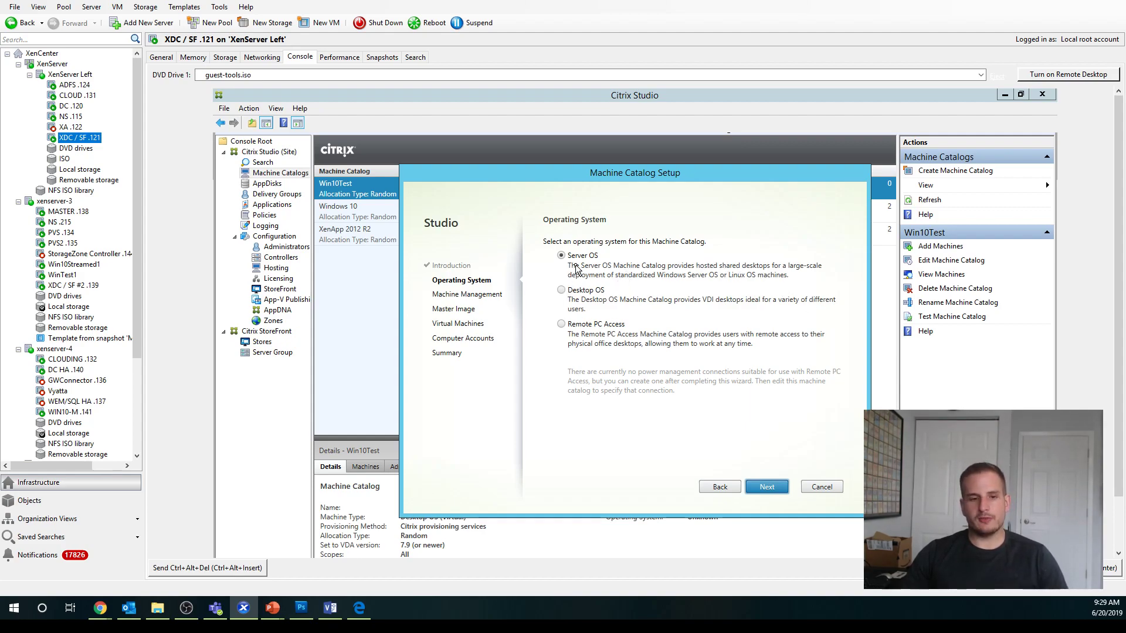
mouse_move(609, 247)
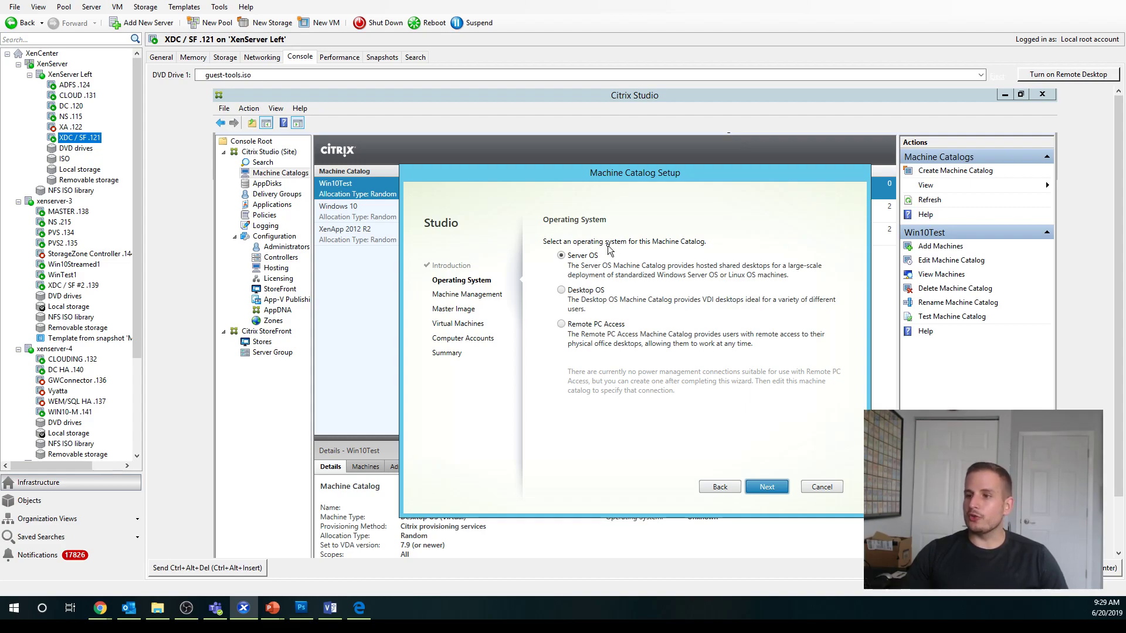
mouse_move(593, 306)
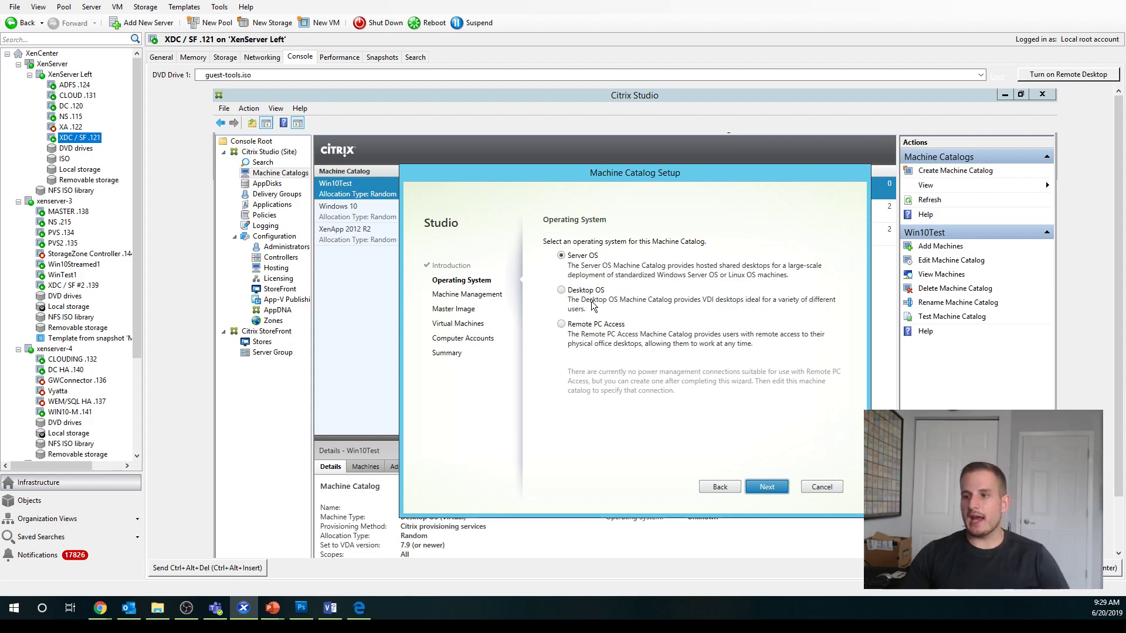
mouse_move(587, 294)
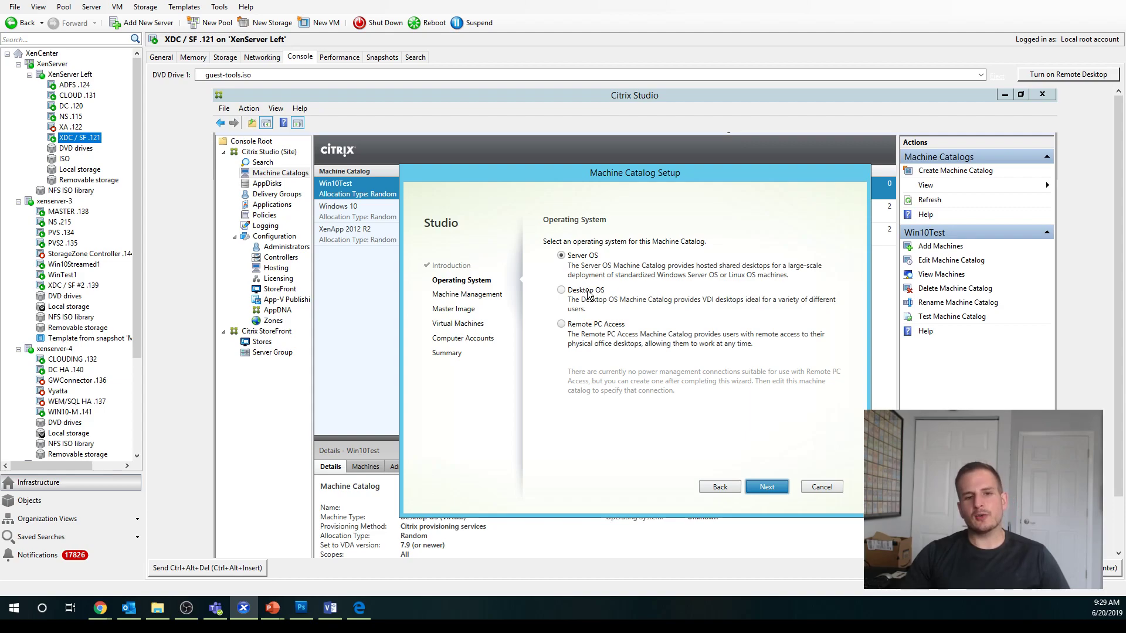
click(560, 289)
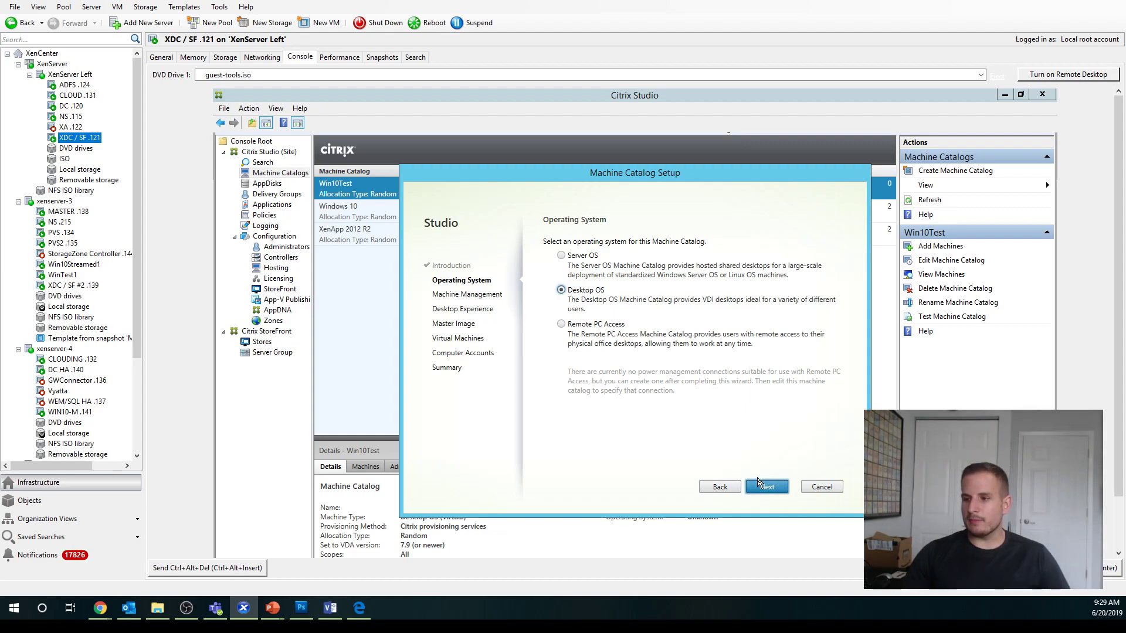
On Machine Management keep the N0_Left resource and deploy machines with another service or technology.
click(765, 486)
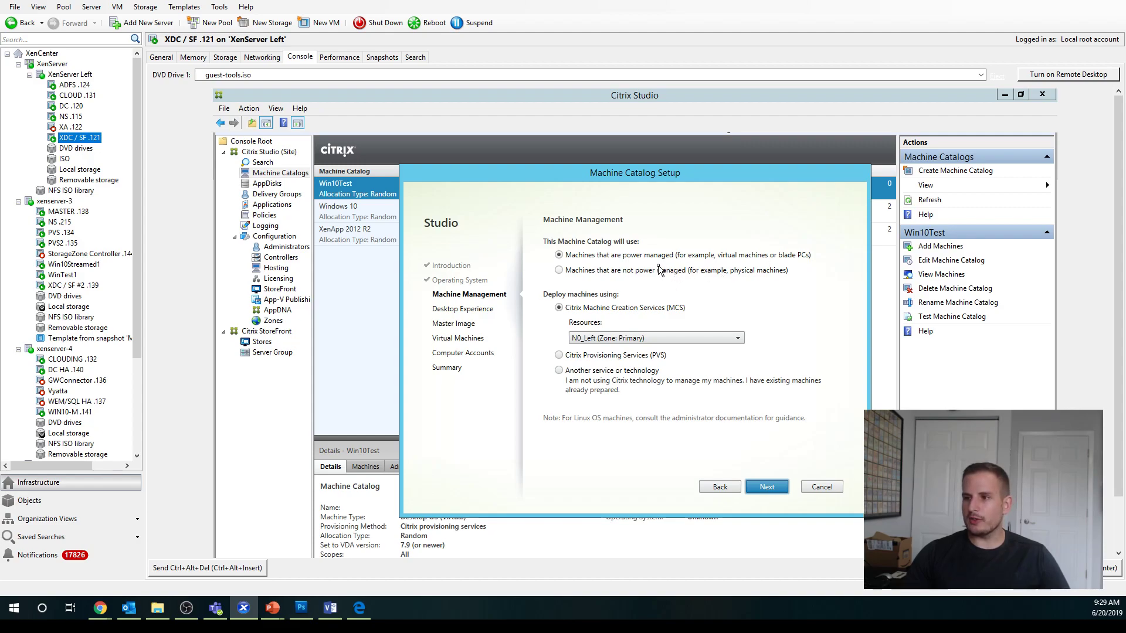
mouse_move(652, 279)
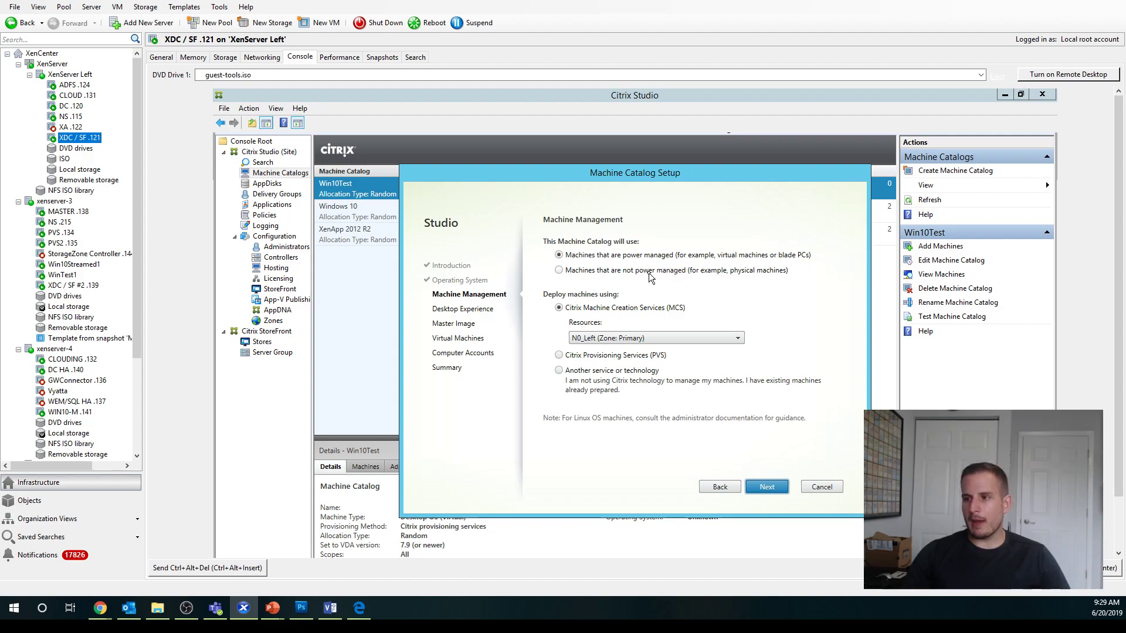
mouse_move(689, 277)
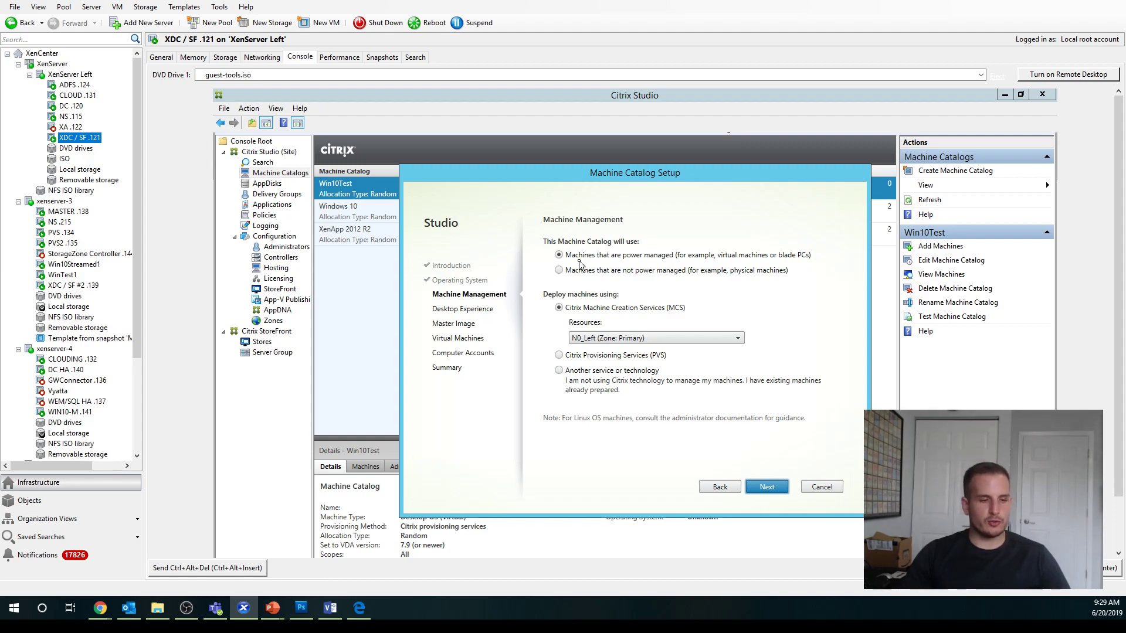
mouse_move(571, 266)
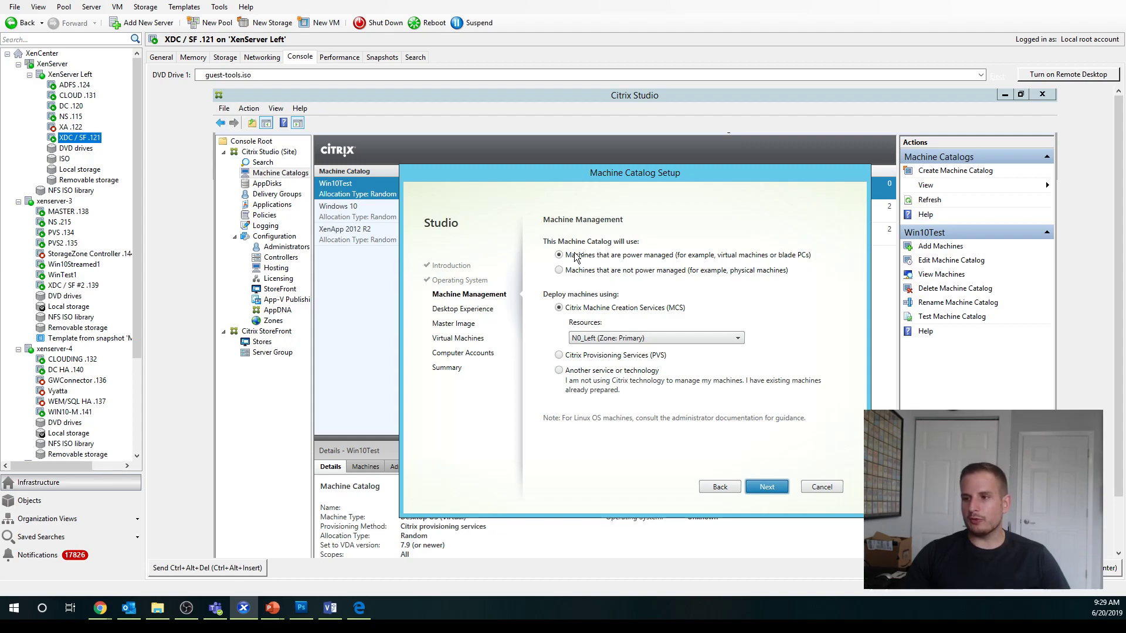
mouse_move(732, 233)
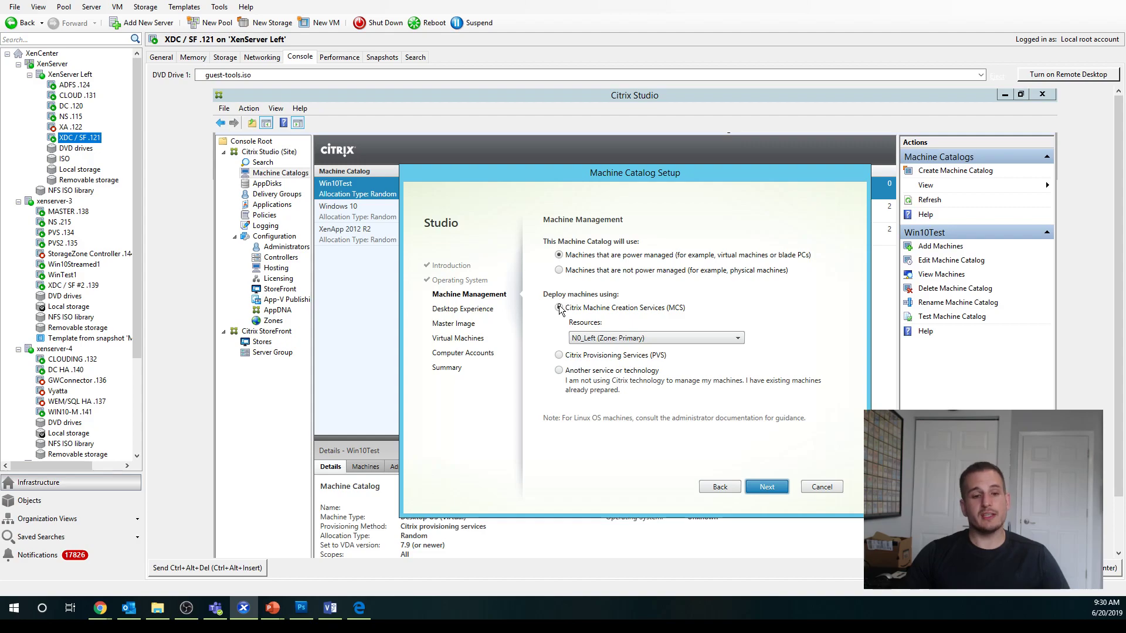
mouse_move(552, 318)
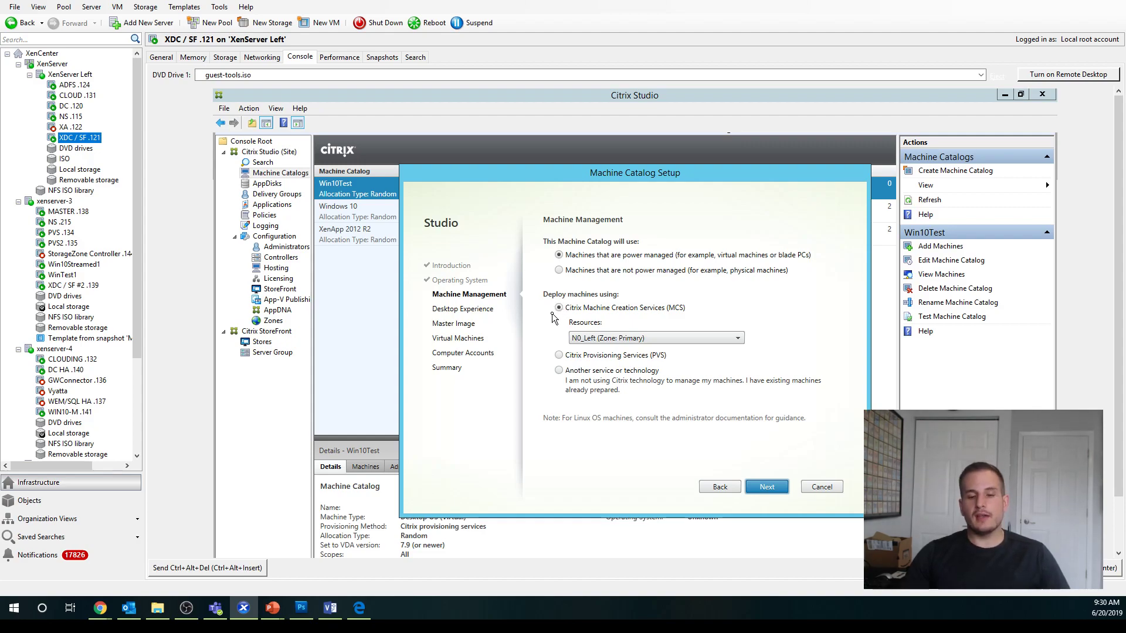
mouse_move(582, 345)
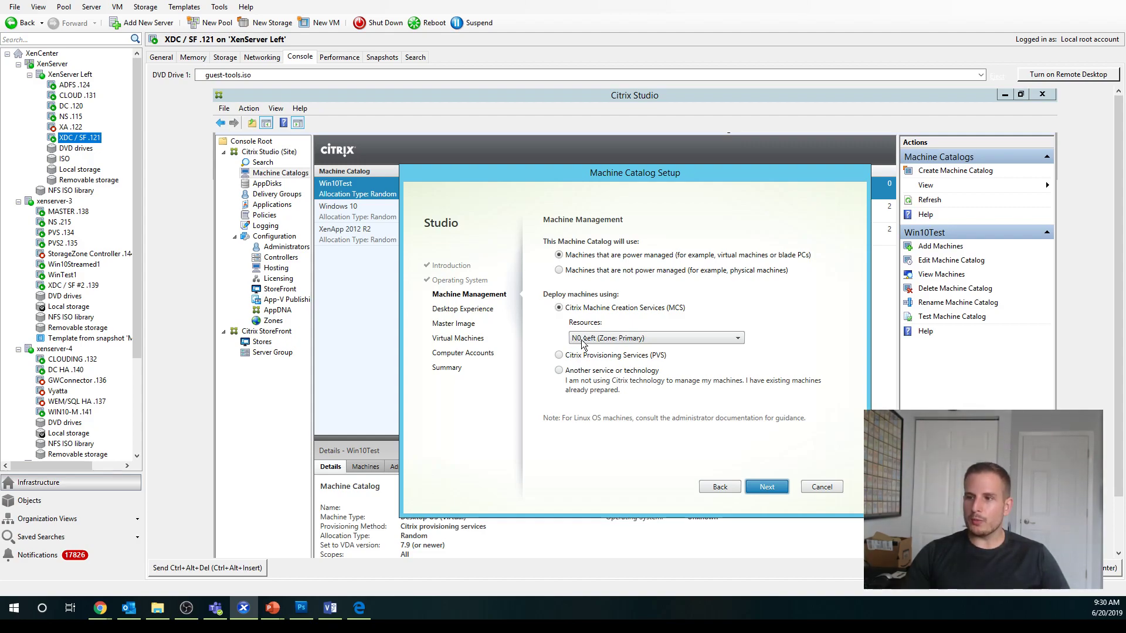
click(735, 338)
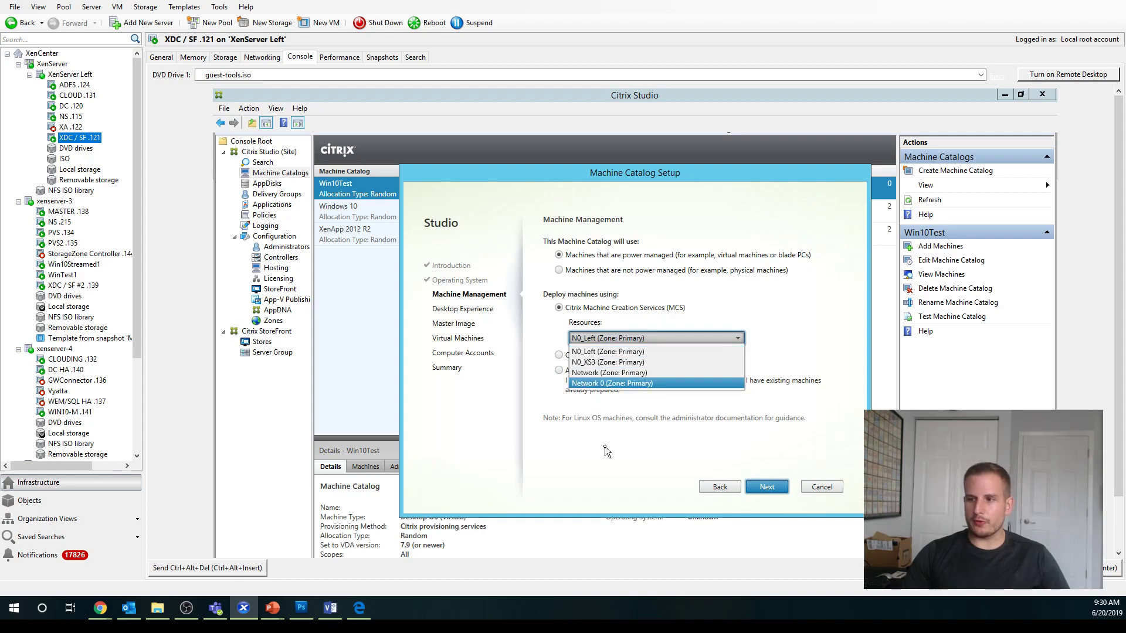
click(609, 351)
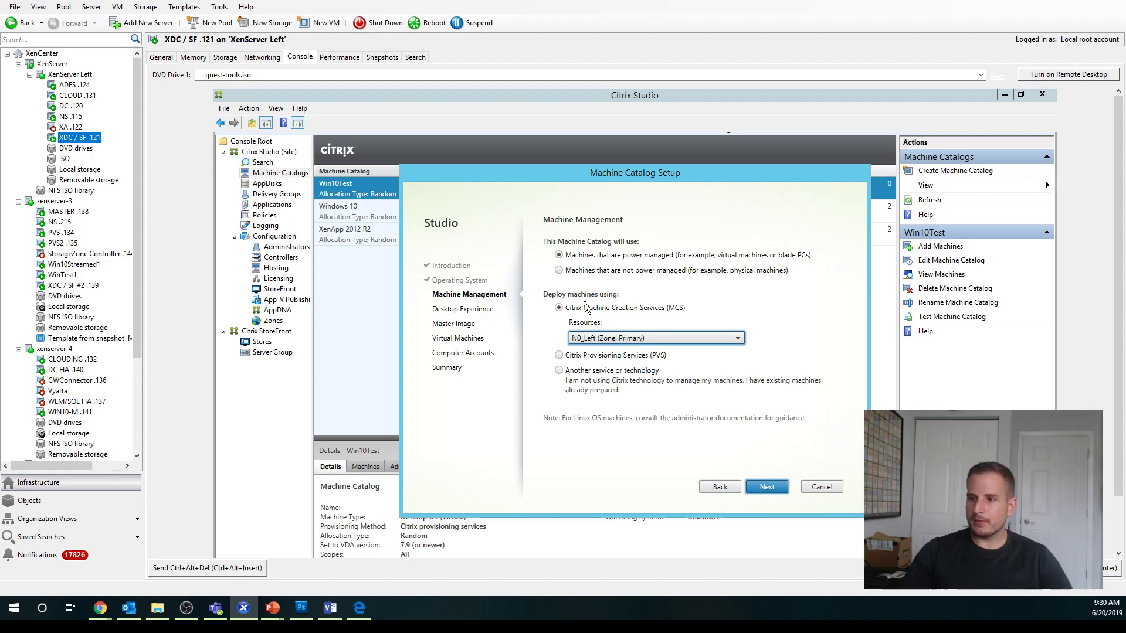
click(558, 370)
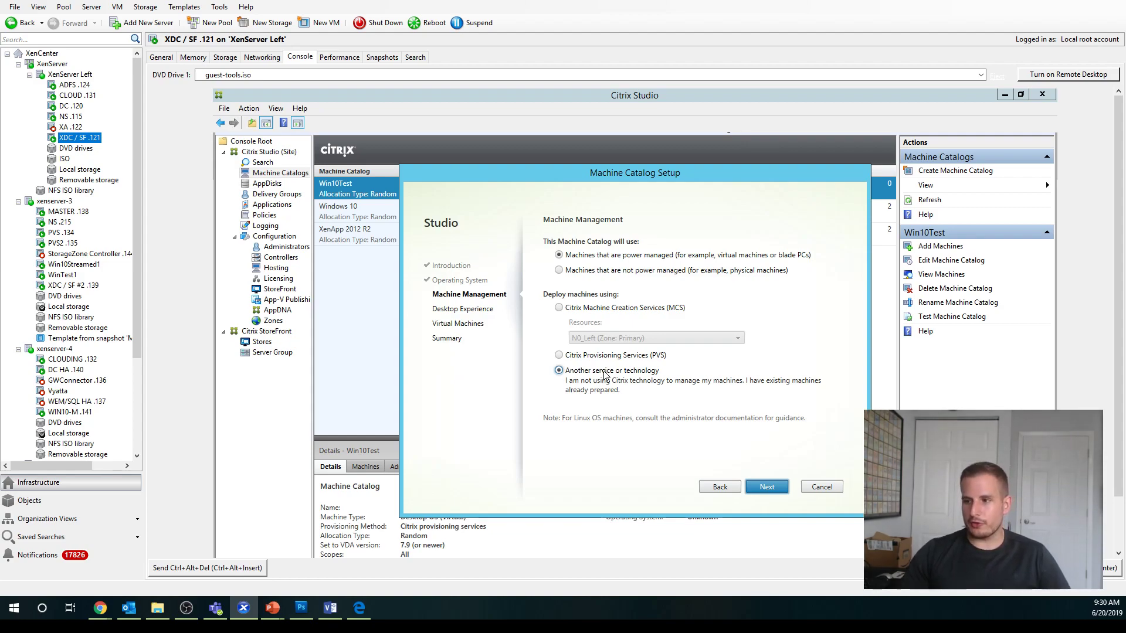
Keep the static same-desktop-at-every-logon experience and continue to Virtual Machines.
click(766, 485)
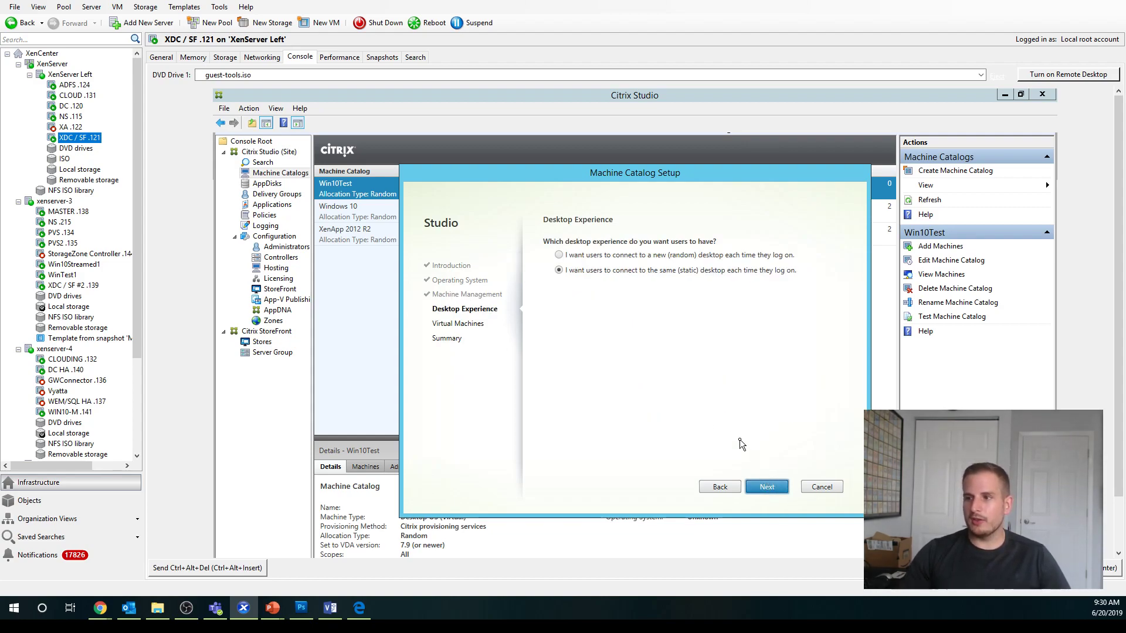
mouse_move(758, 411)
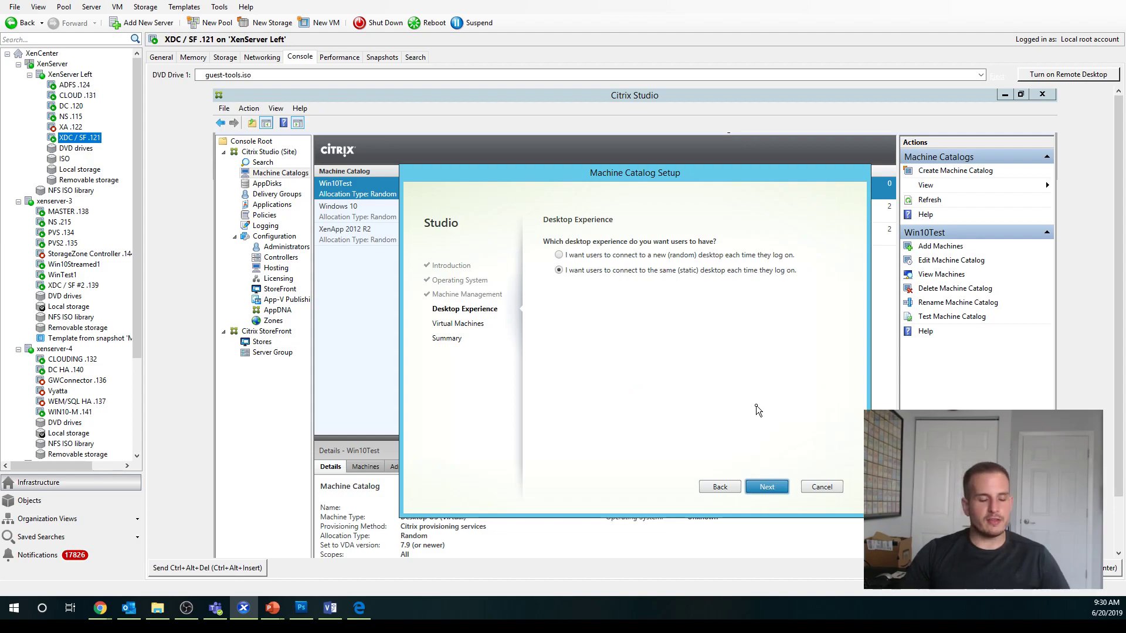
mouse_move(742, 421)
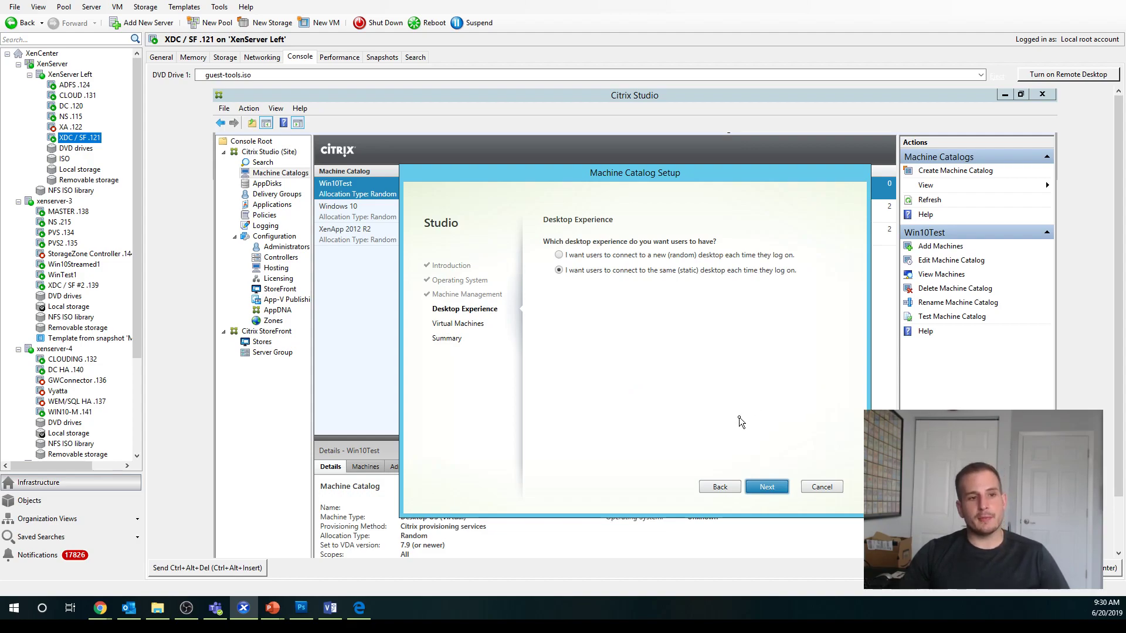
mouse_move(688, 357)
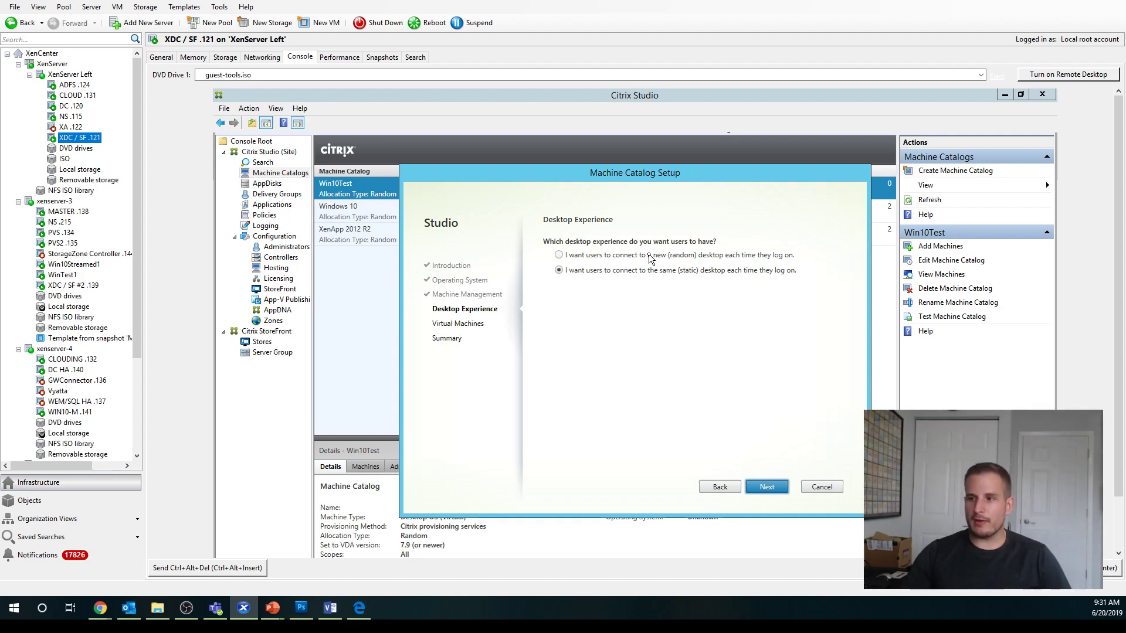
click(766, 487)
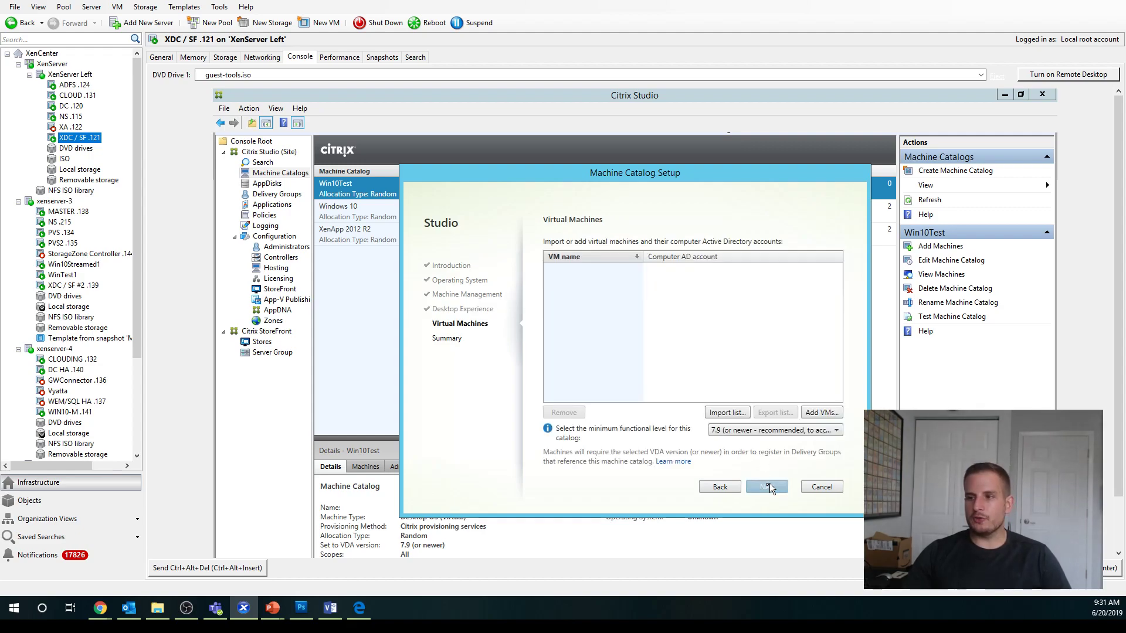
Add the WIN10-M .141 virtual machine from the XenServer-4 host to the catalog.
click(821, 411)
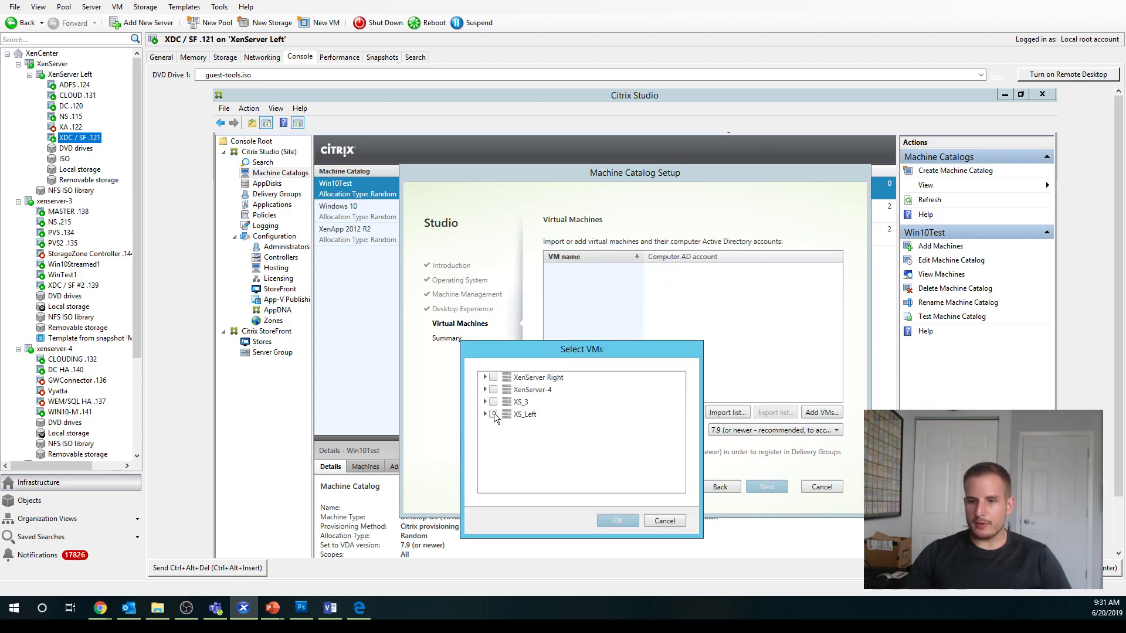
click(494, 390)
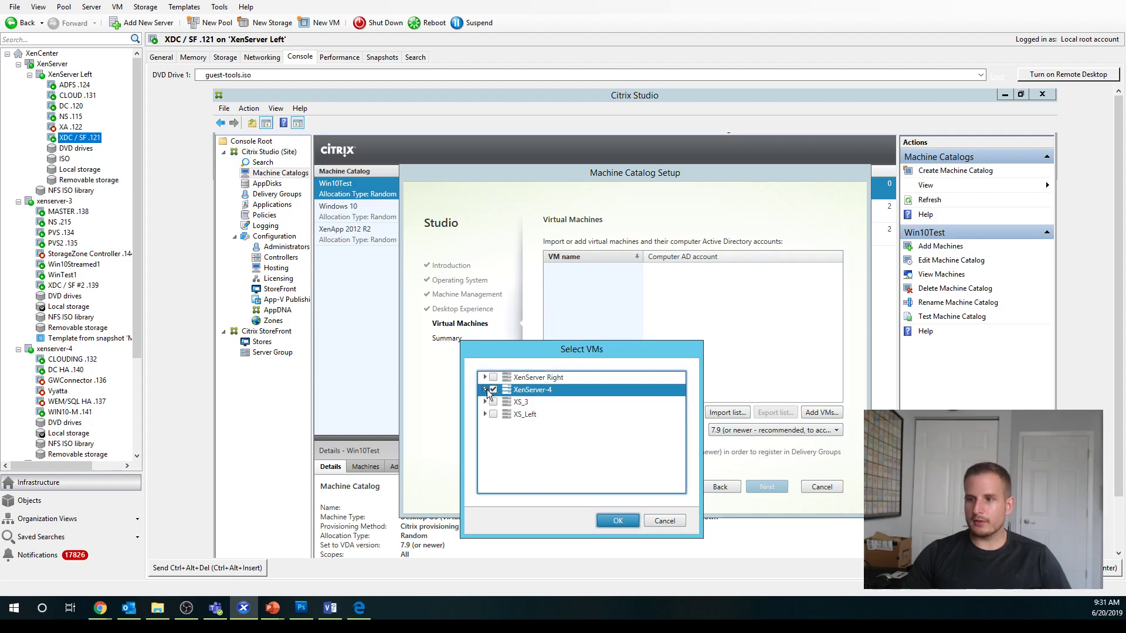
click(485, 389)
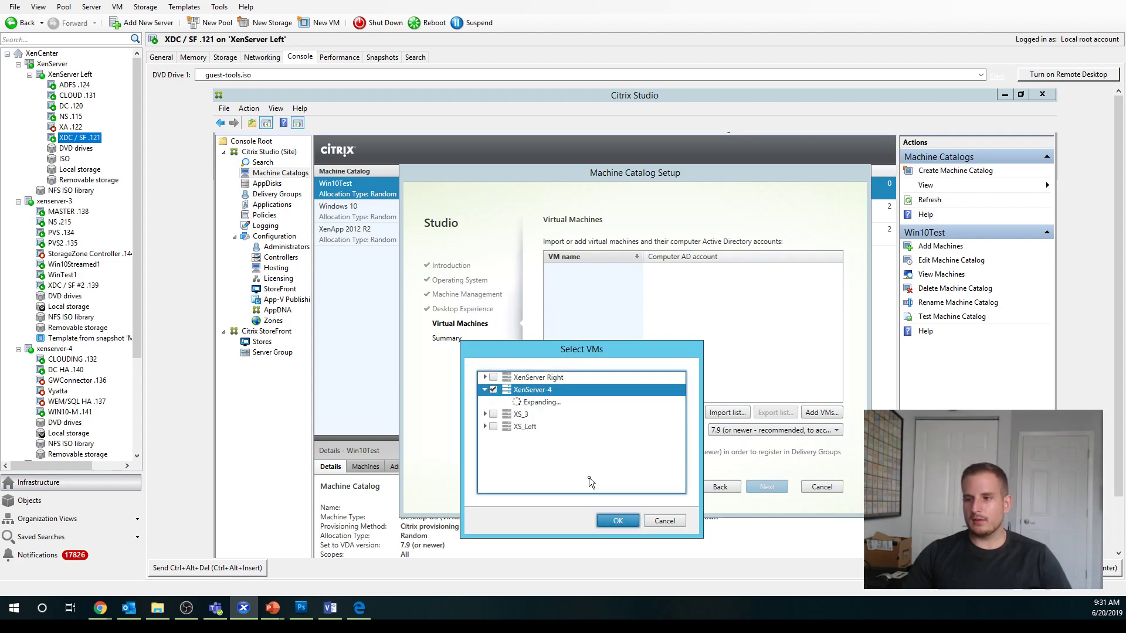
click(484, 389)
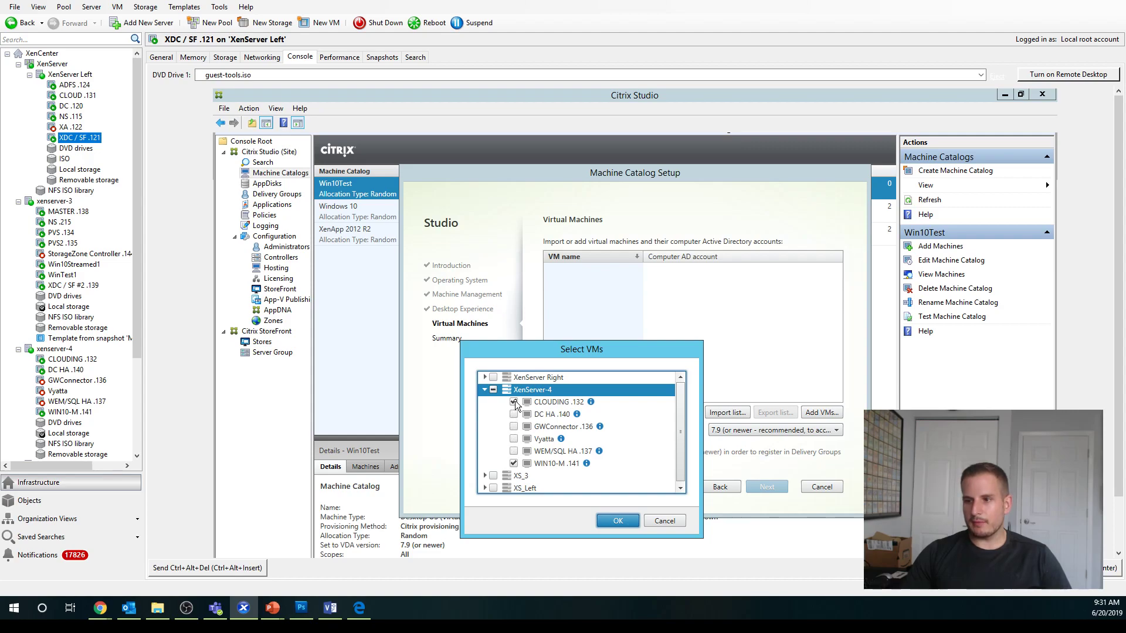
click(615, 521)
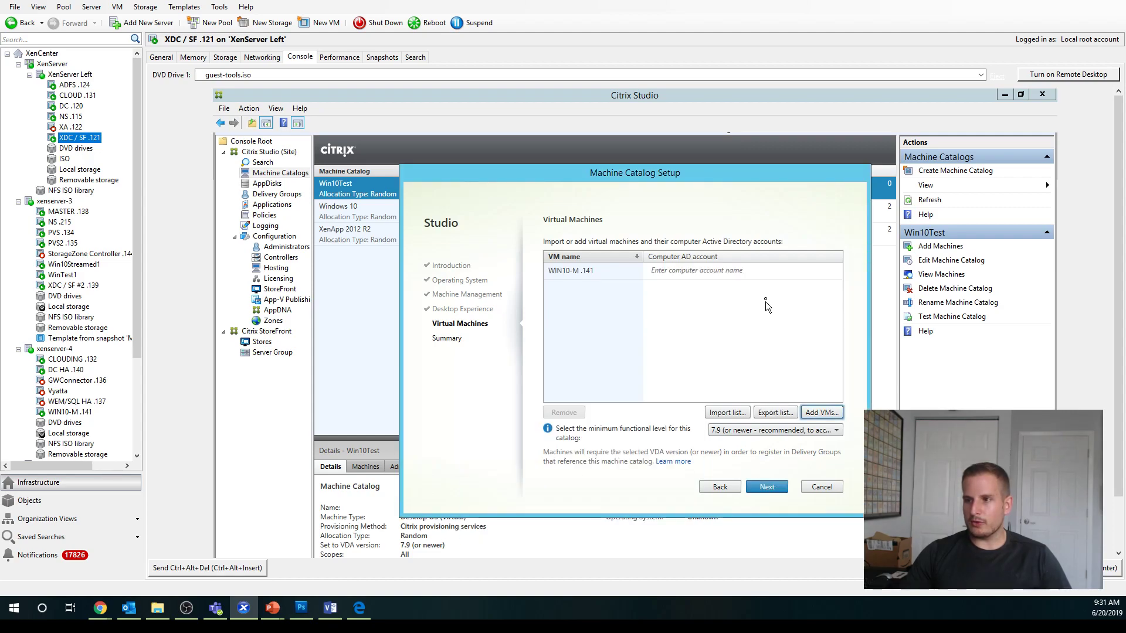
Pair the machine with the RYAN\MONICA-WIN10$ Active Directory computer account.
text(mon)
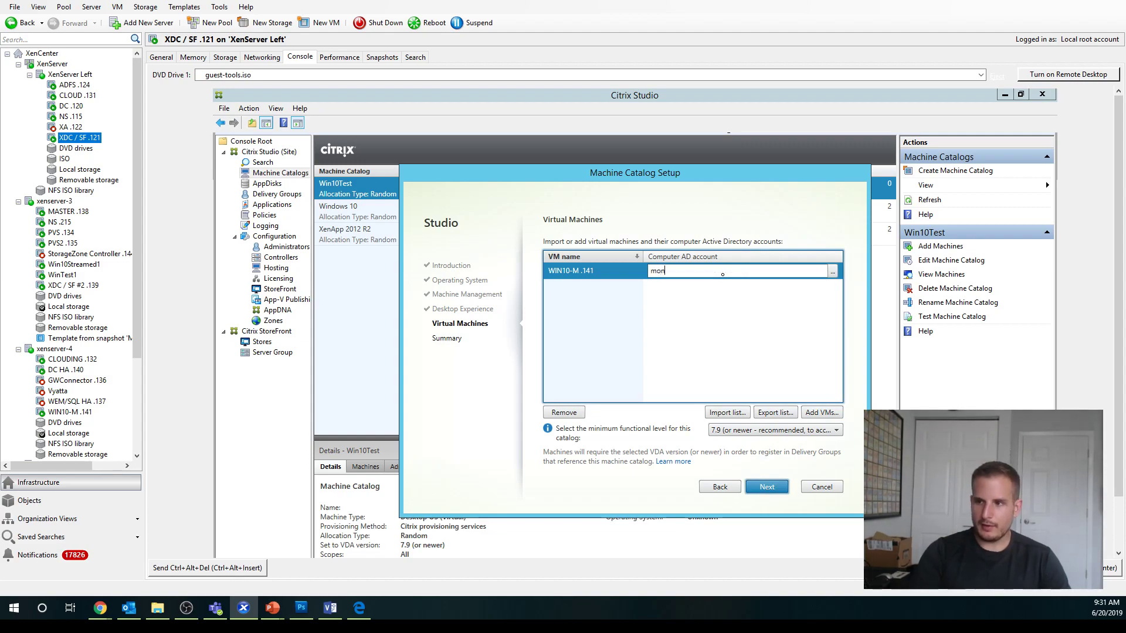
click(766, 486)
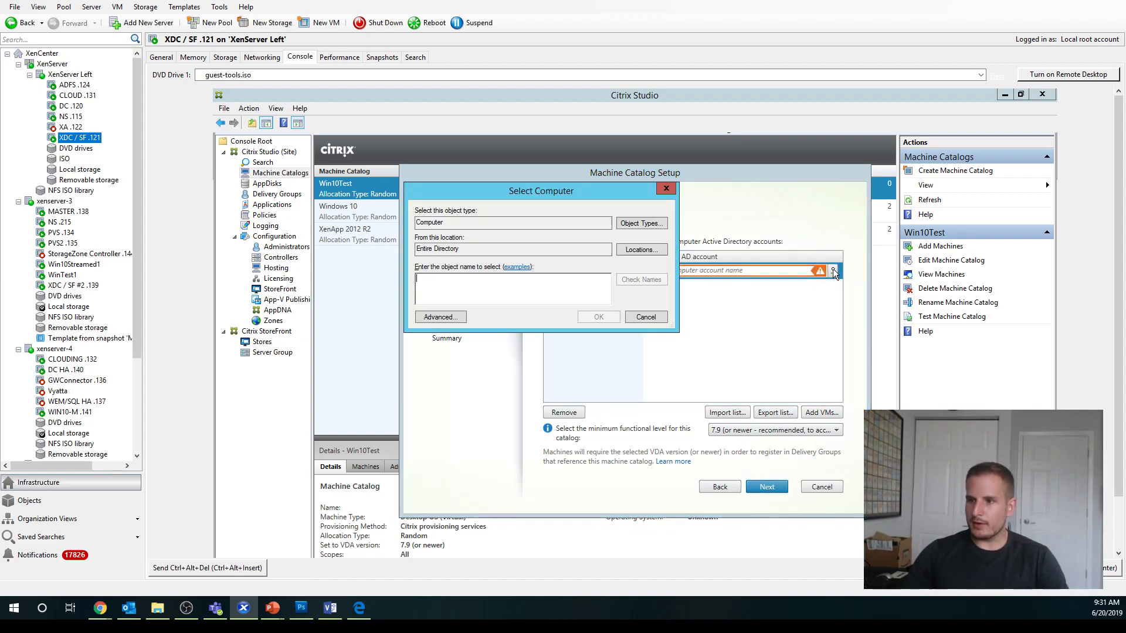
text(monica-)
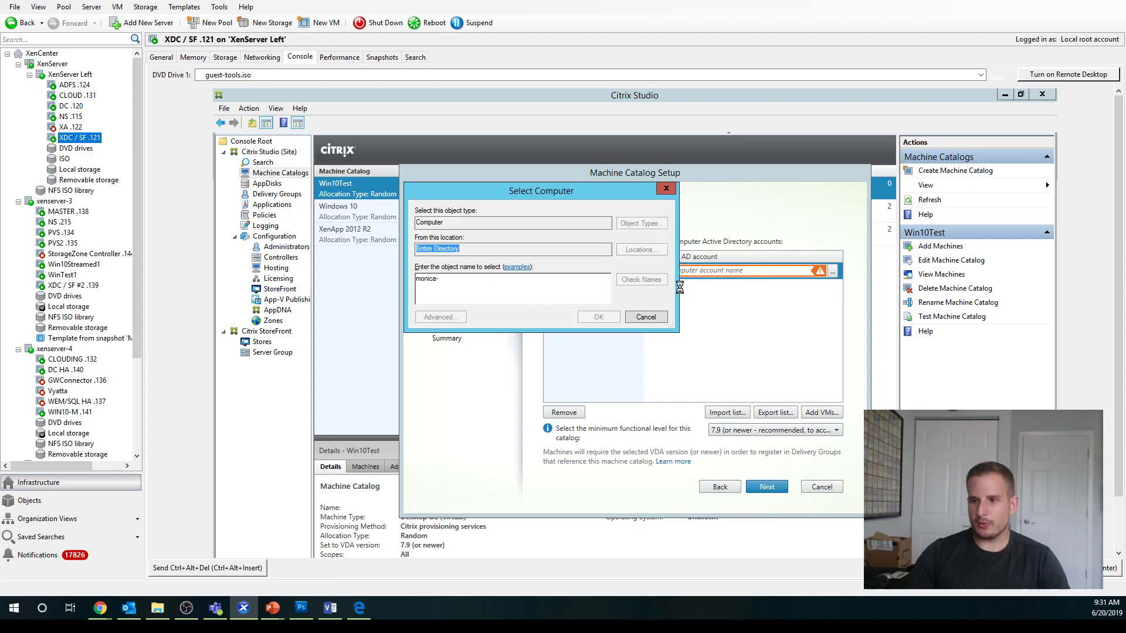
click(597, 317)
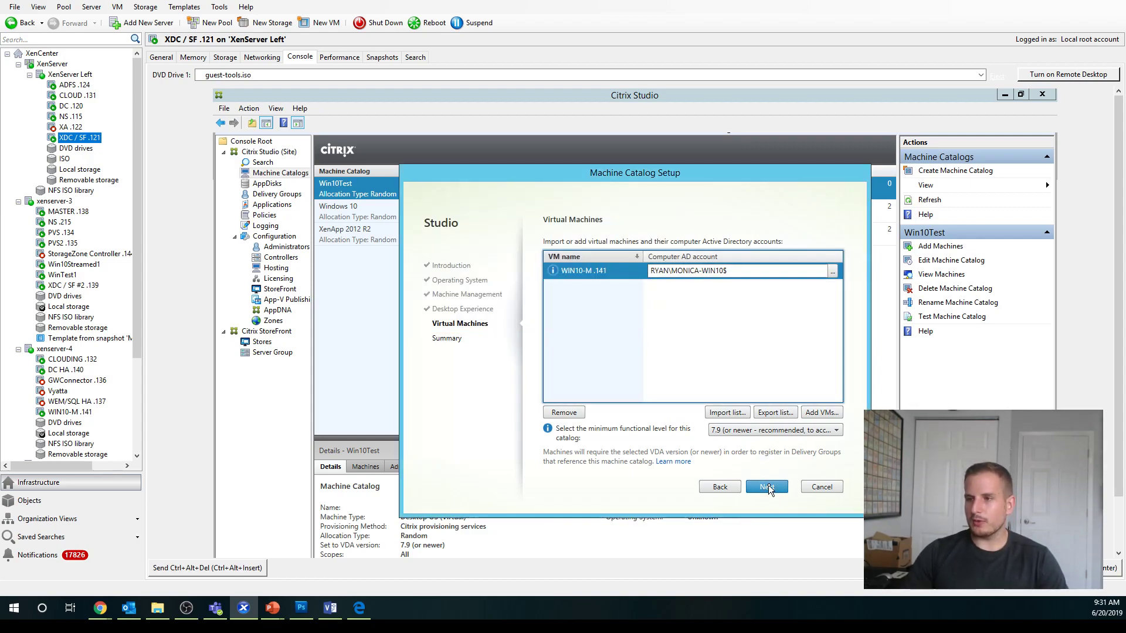
Name the catalog 'Personal Desktop' and finish creating it.
click(766, 487)
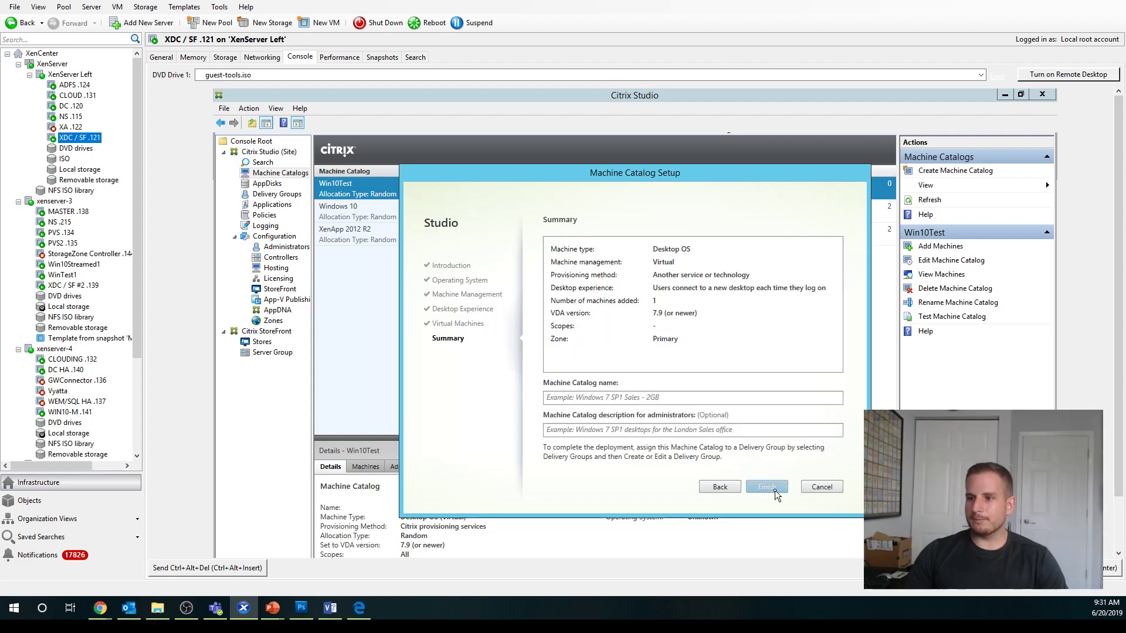
text(Personal Desktop)
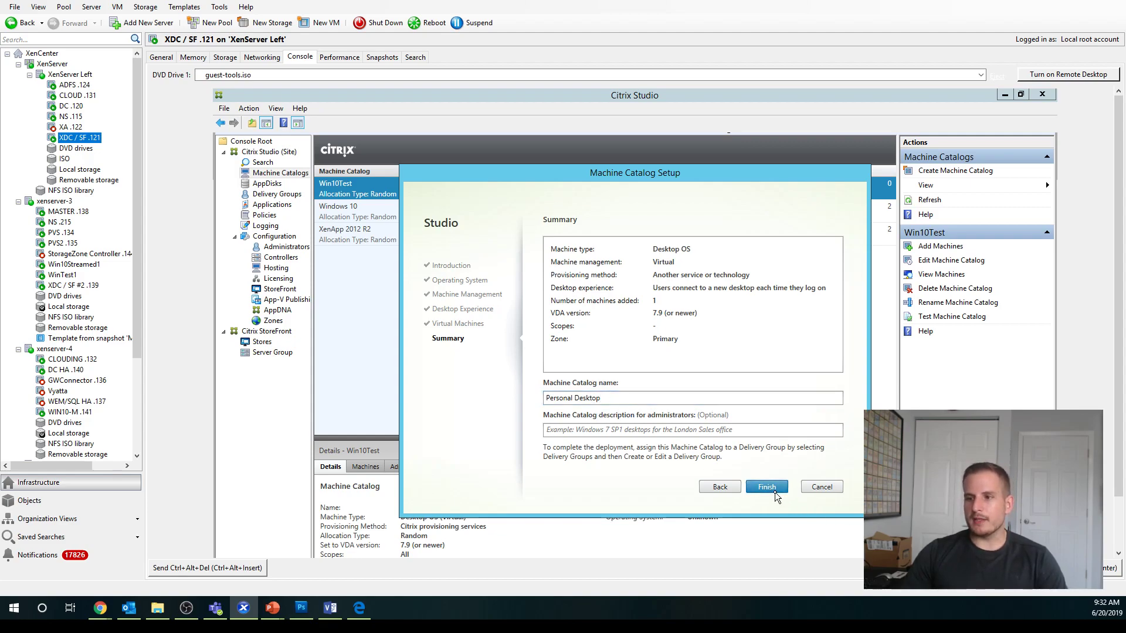
click(766, 485)
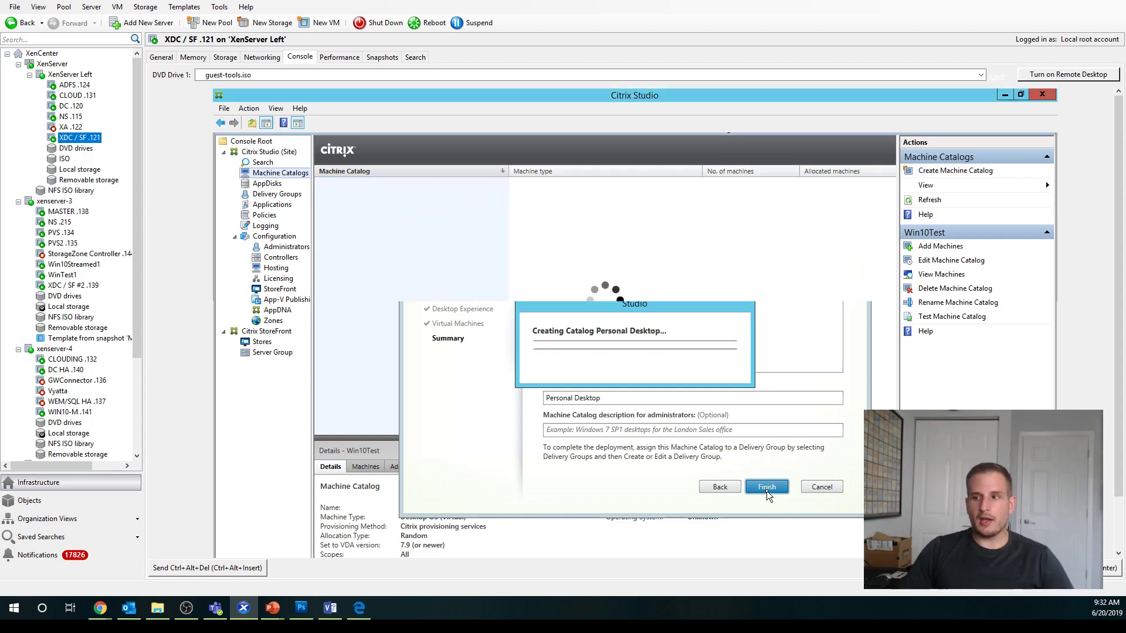
click(766, 487)
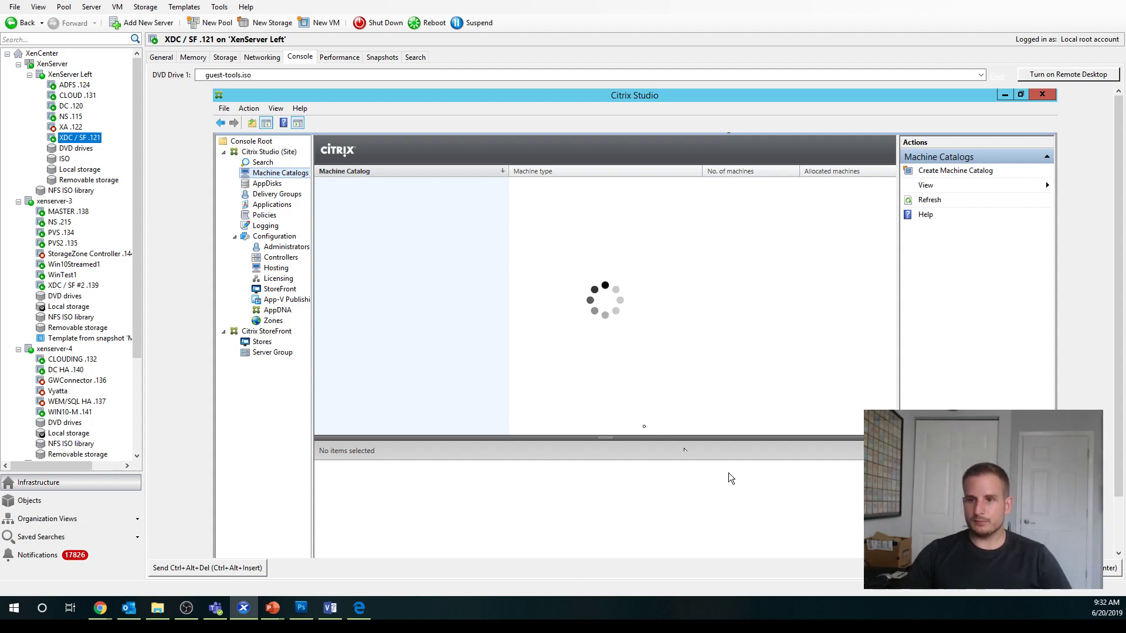
Show the existing Delivery Groups list.
click(275, 194)
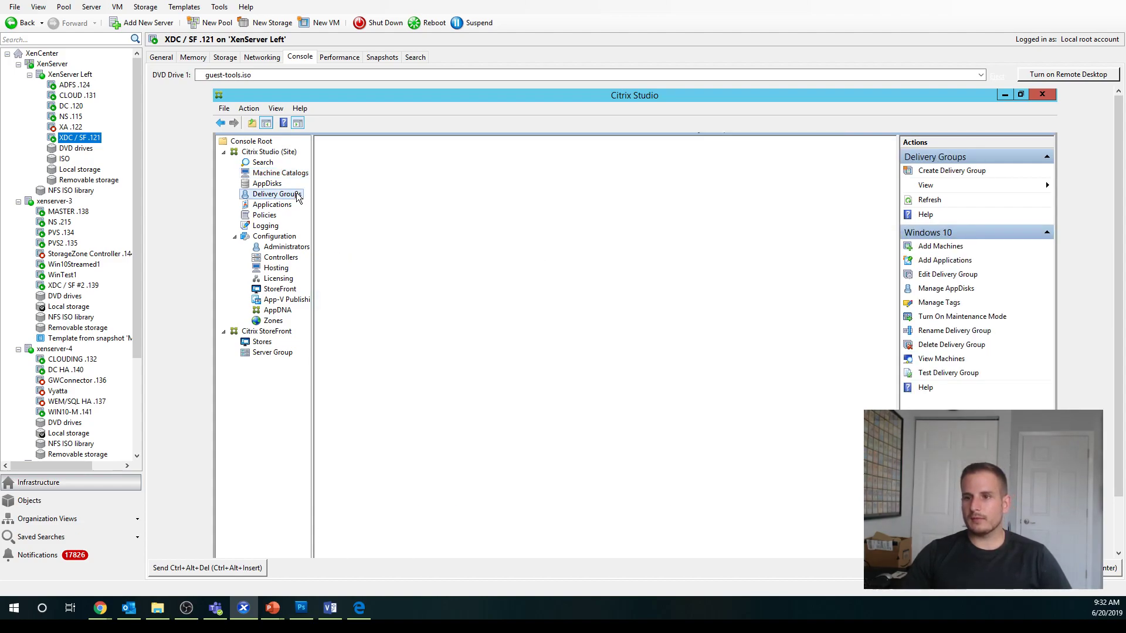
click(276, 193)
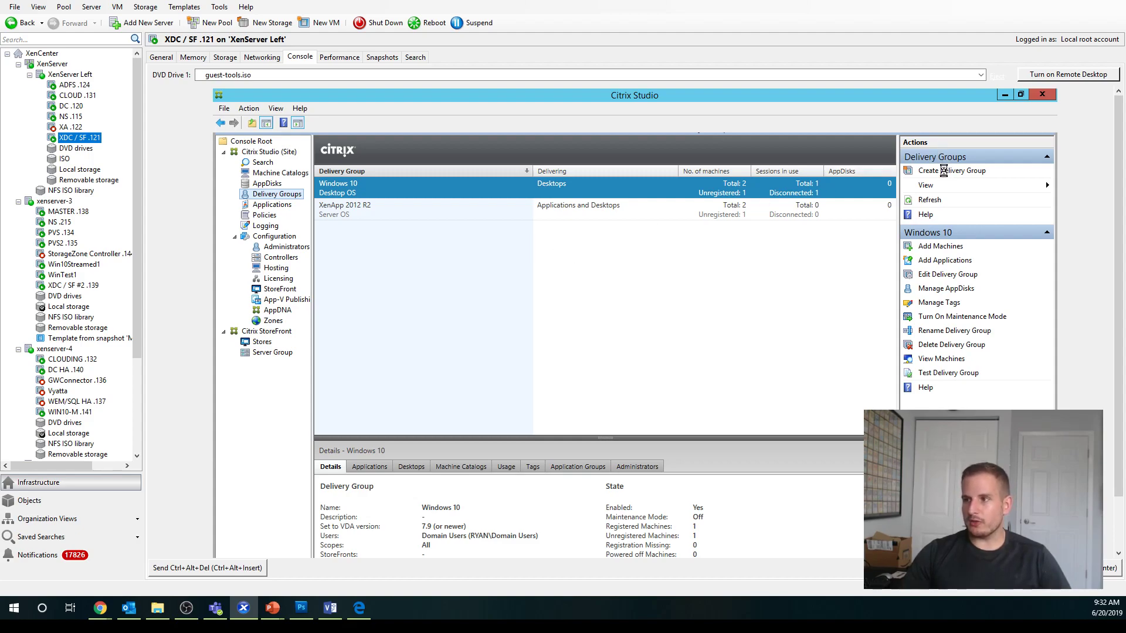
Start a new delivery group drawing 1 machine from the Personal Desktop catalog, reaching user assignment.
click(951, 171)
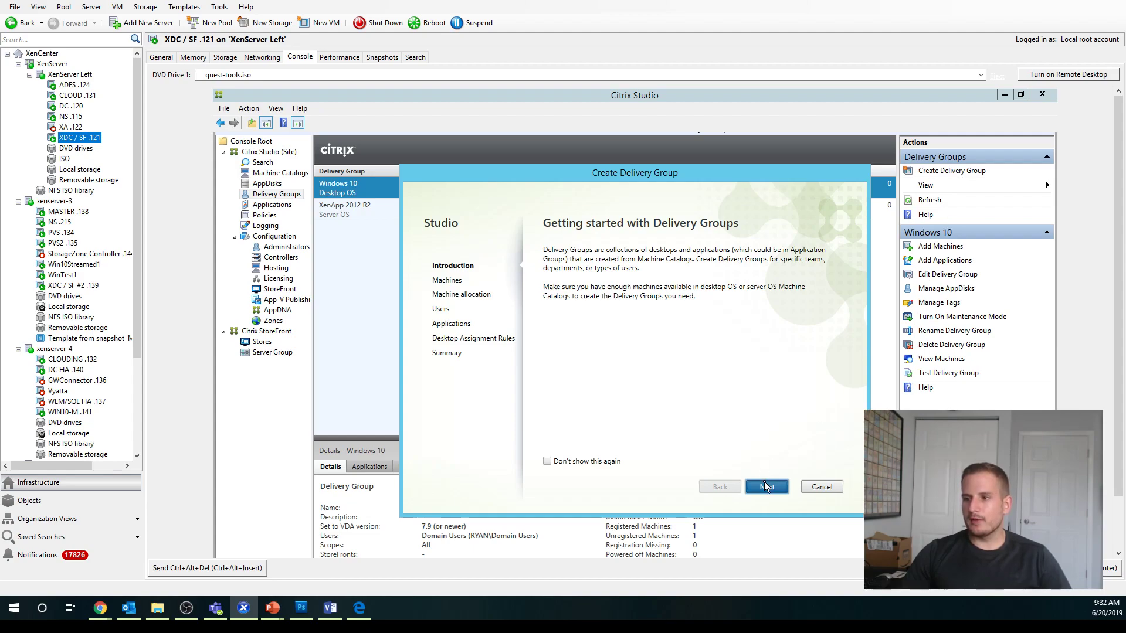
click(766, 487)
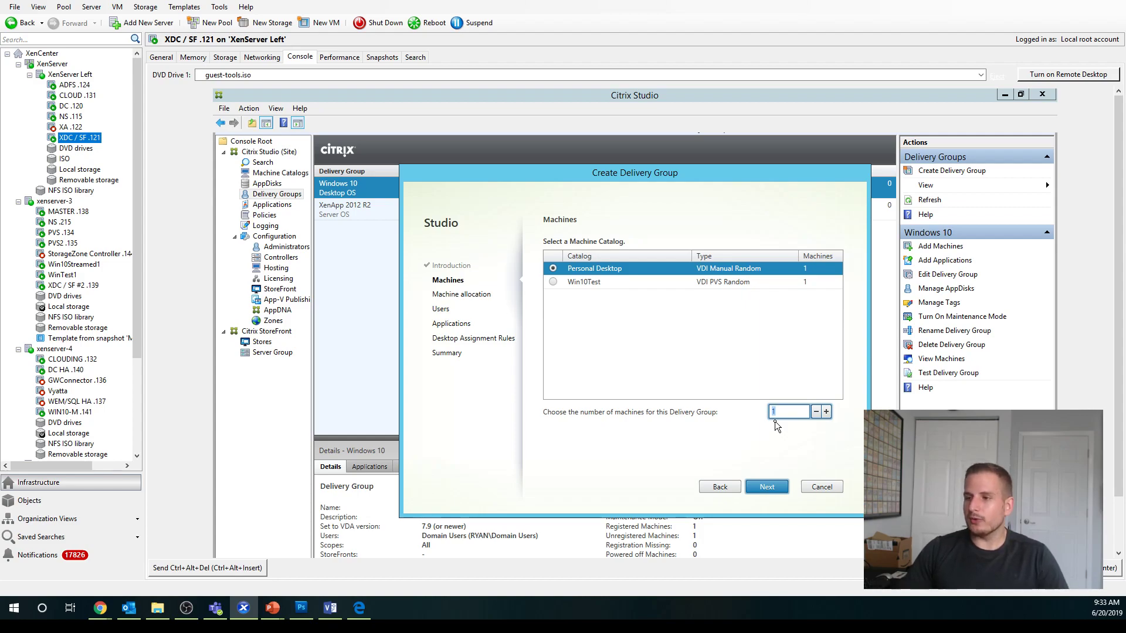
click(766, 487)
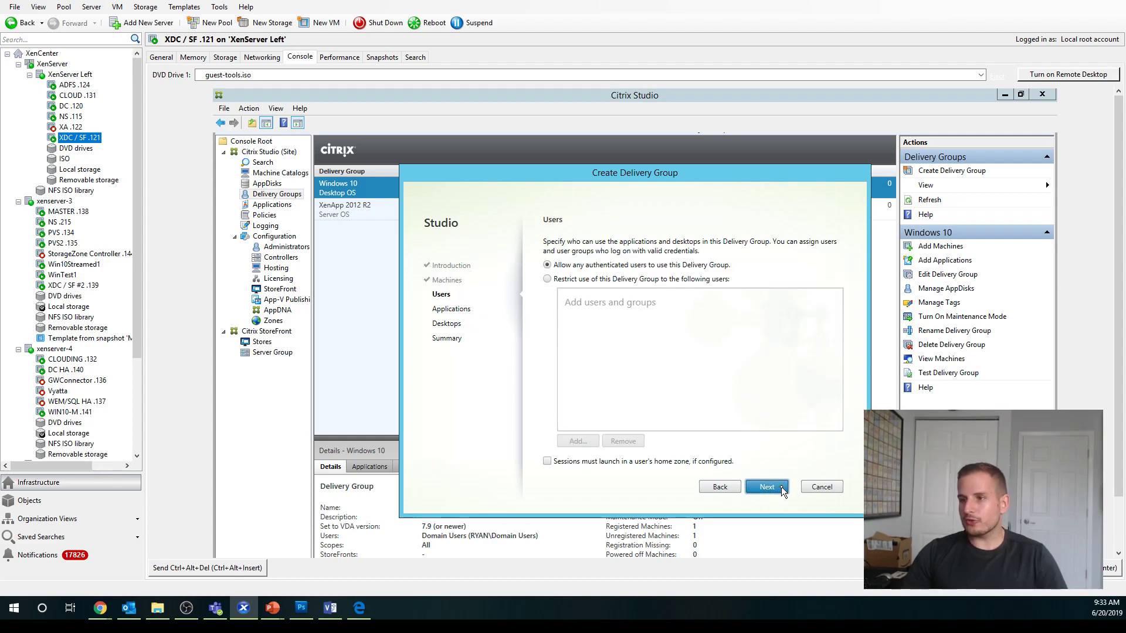
mouse_move(590, 287)
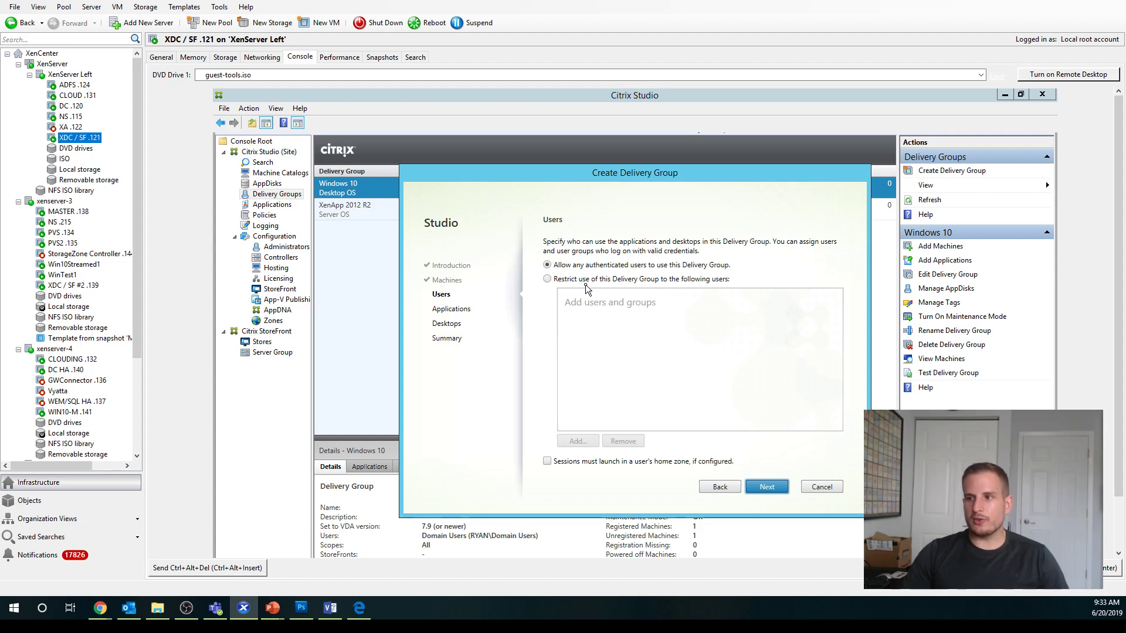
click(548, 279)
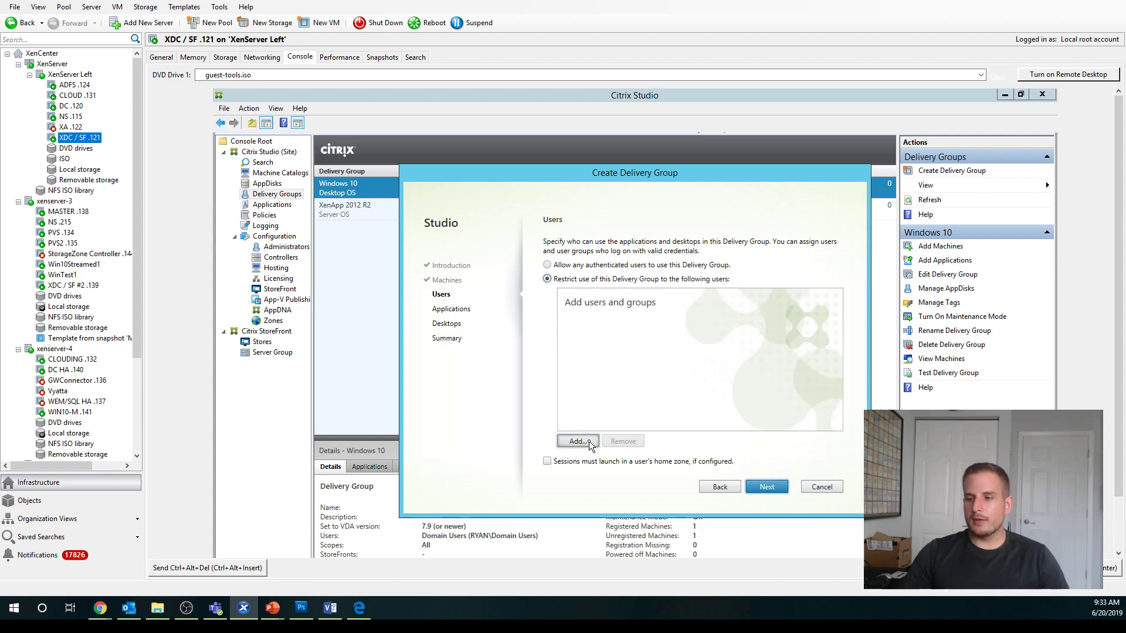
click(577, 441)
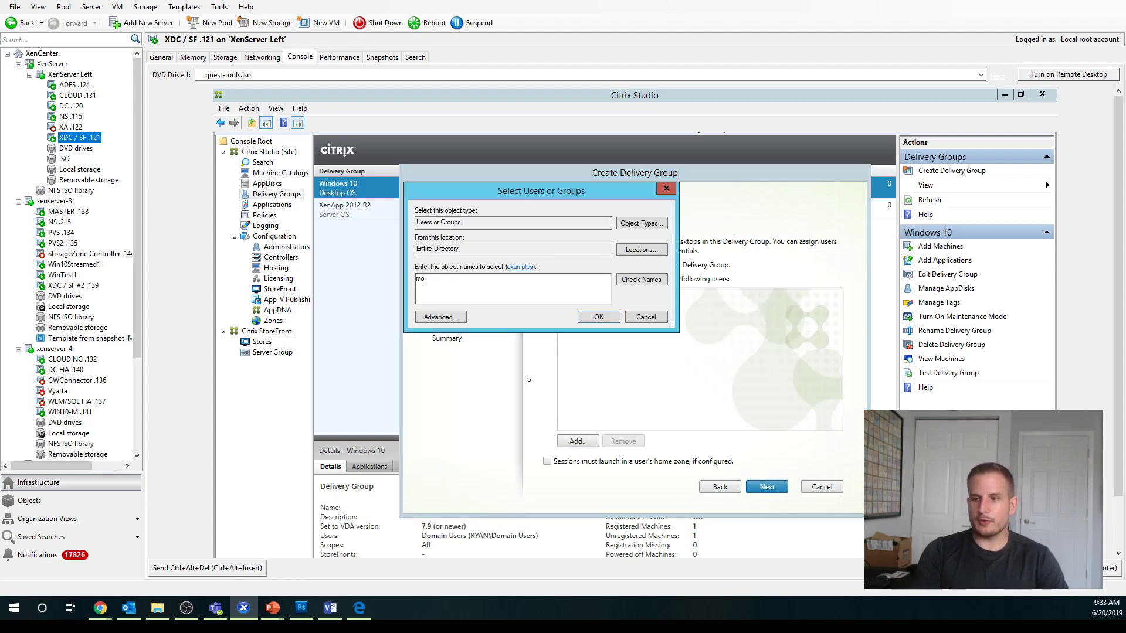
click(597, 317)
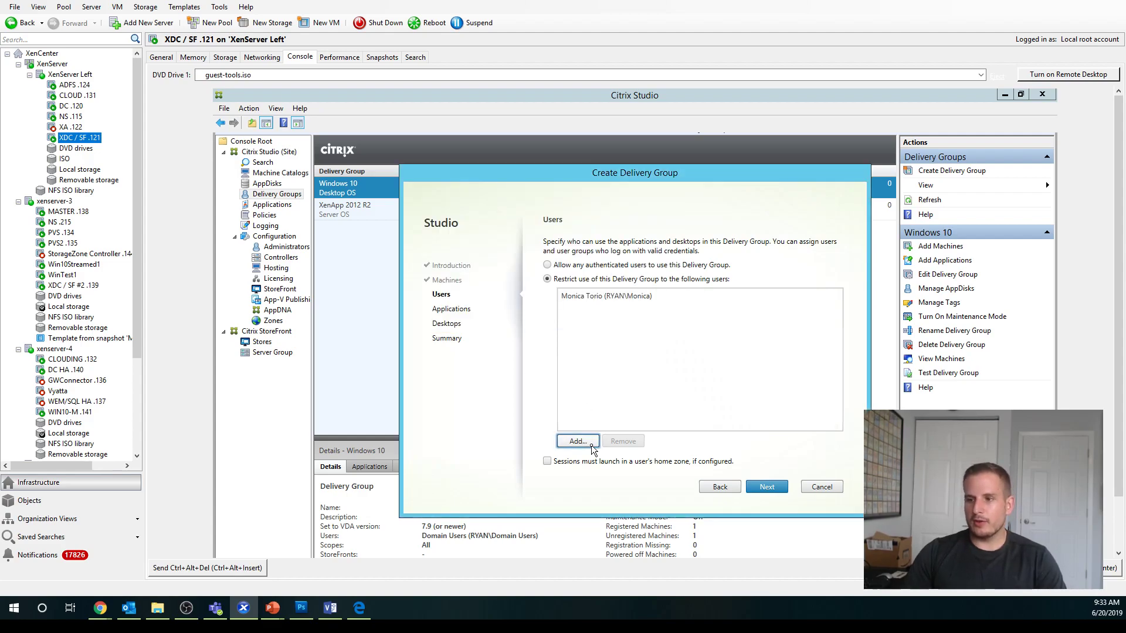
click(577, 441)
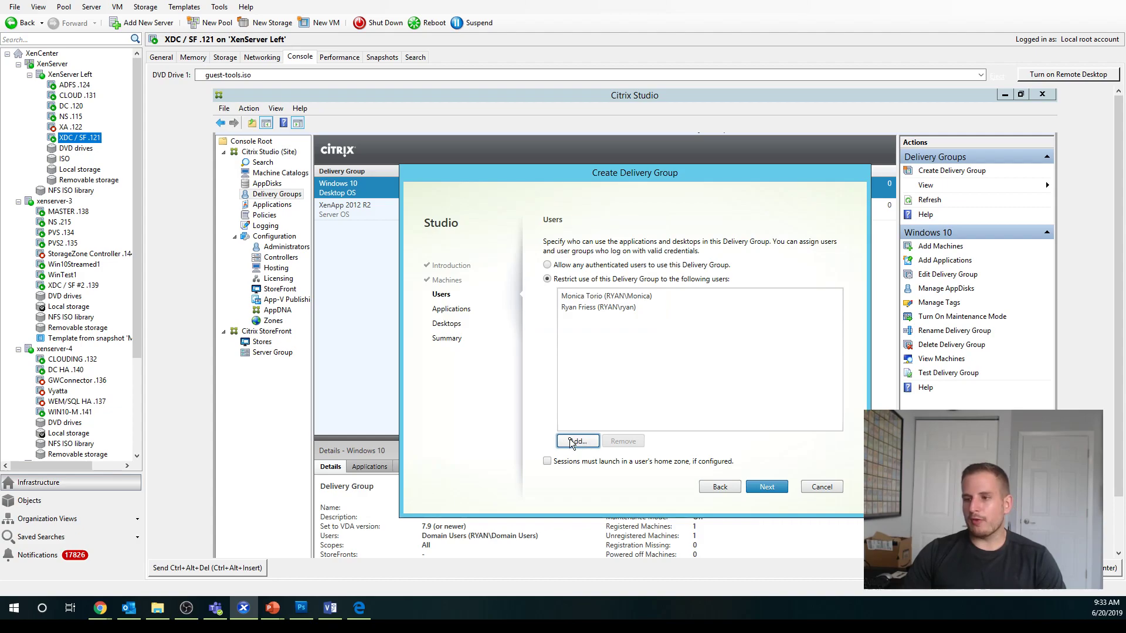
click(576, 440)
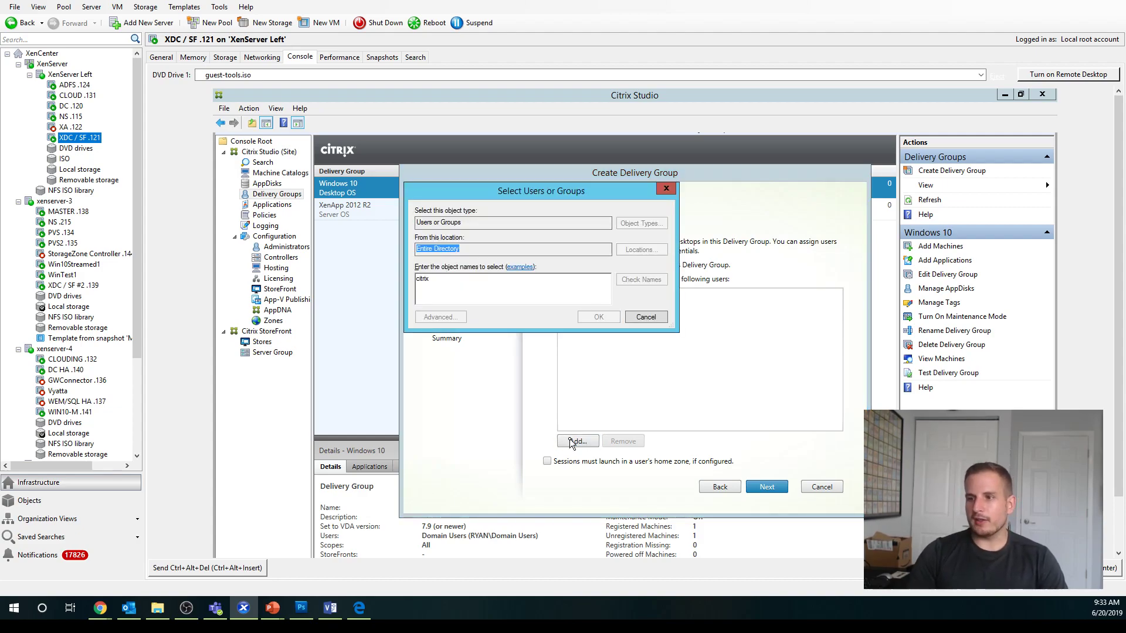
click(640, 279)
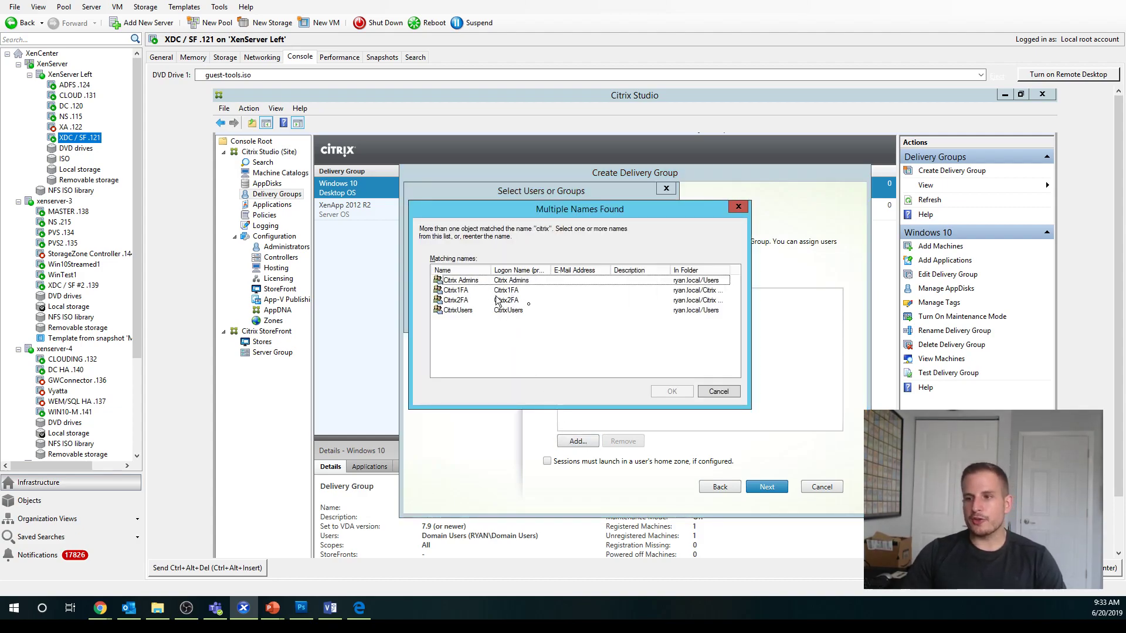
click(457, 310)
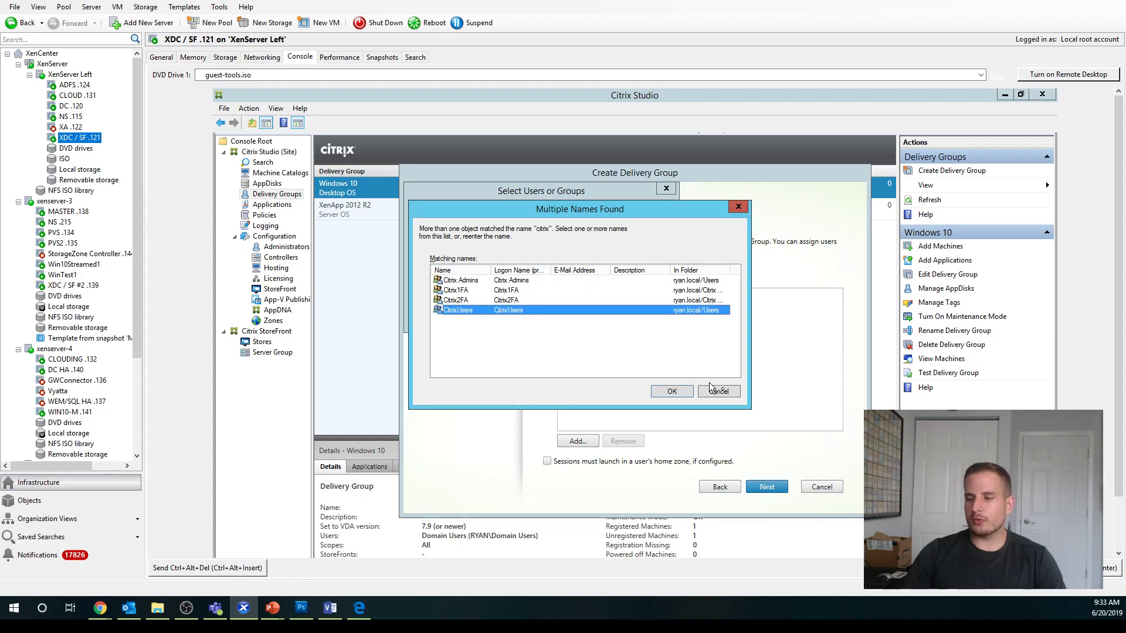
click(671, 390)
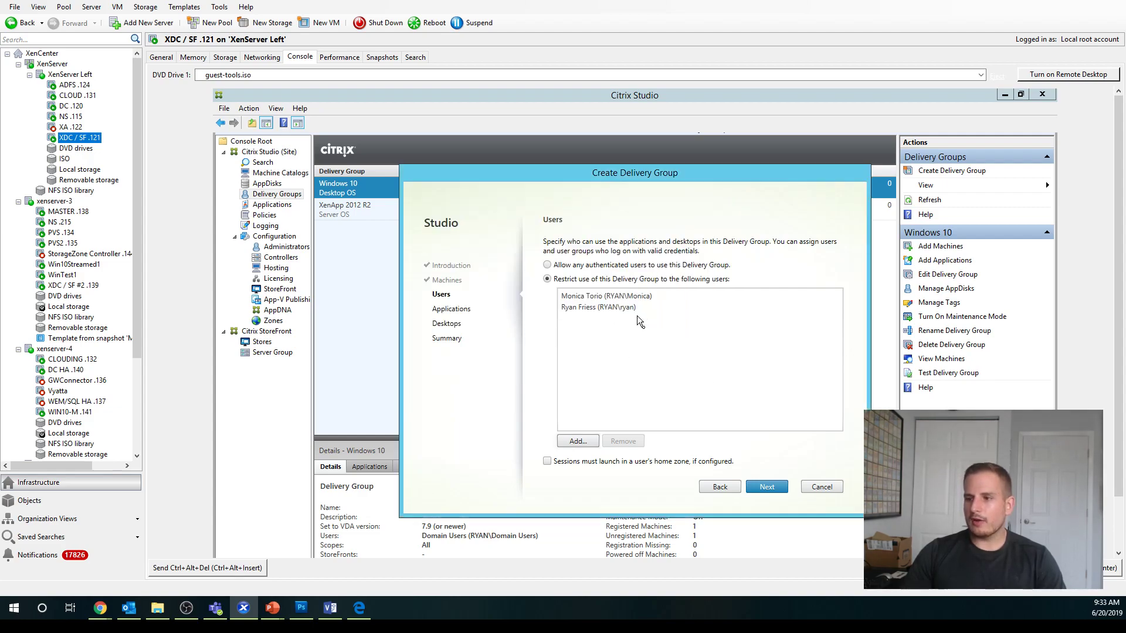
click(766, 485)
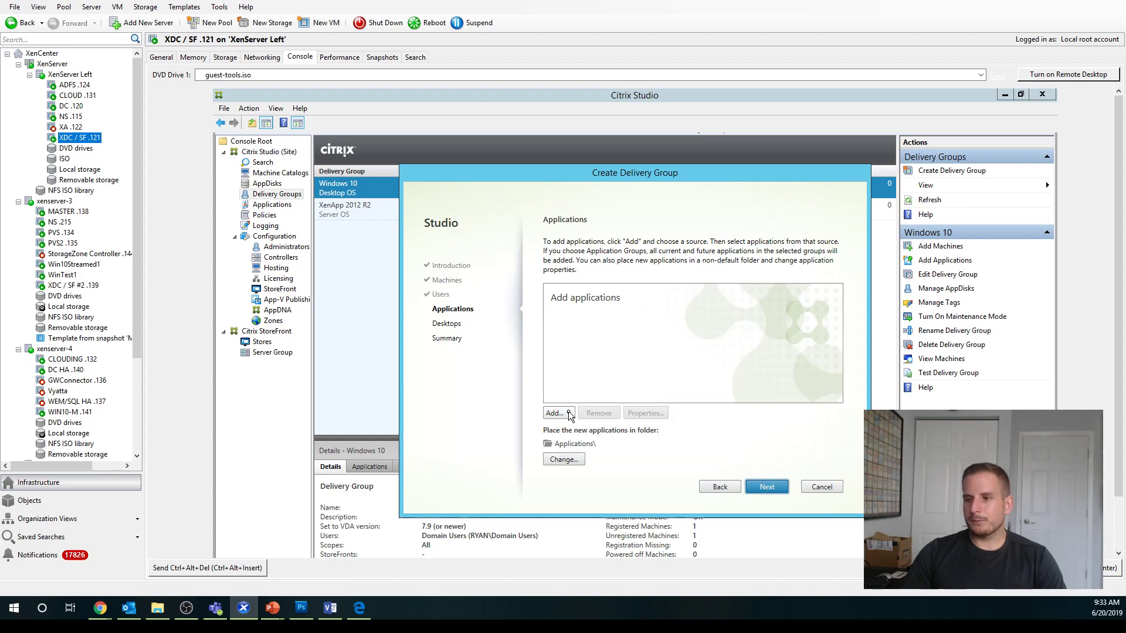
mouse_move(586, 333)
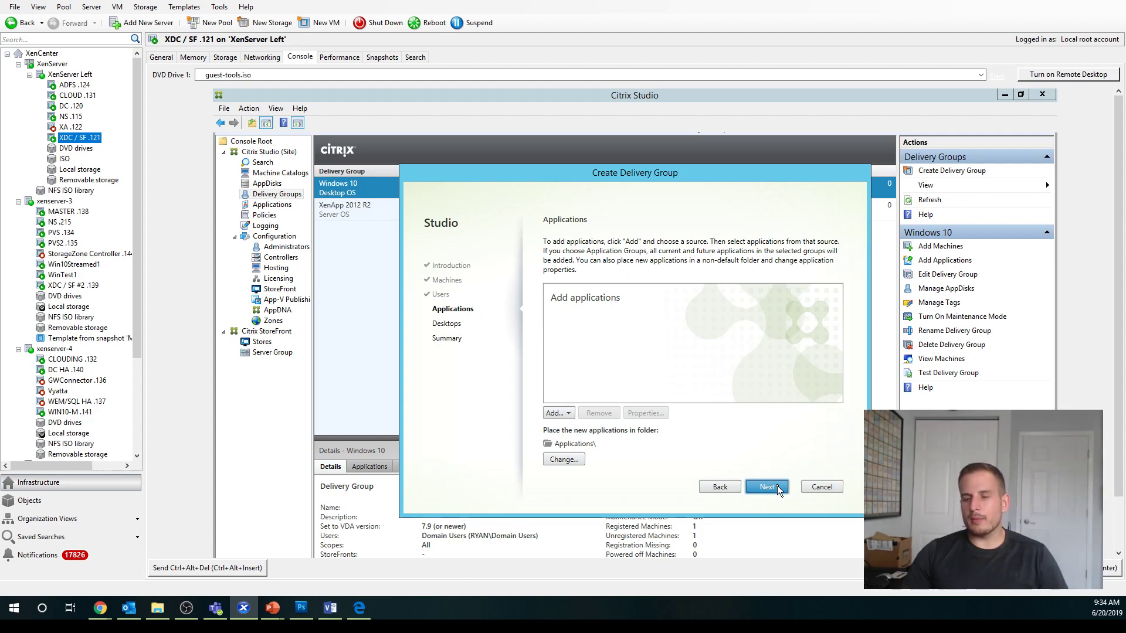
Continue past Applications without adding any.
click(766, 487)
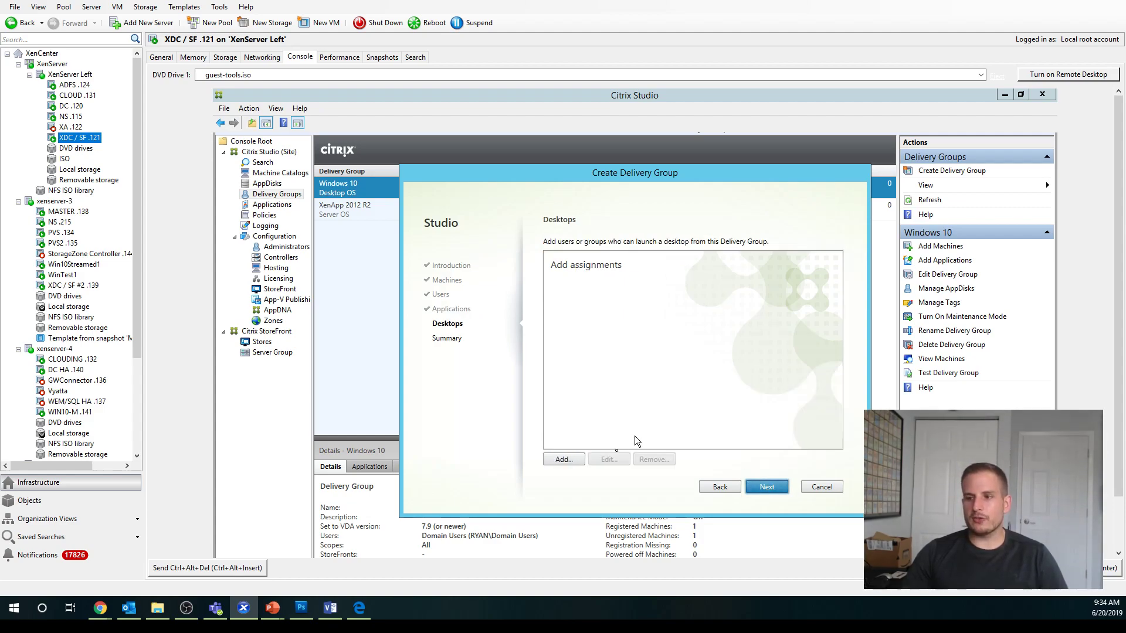
mouse_move(606, 464)
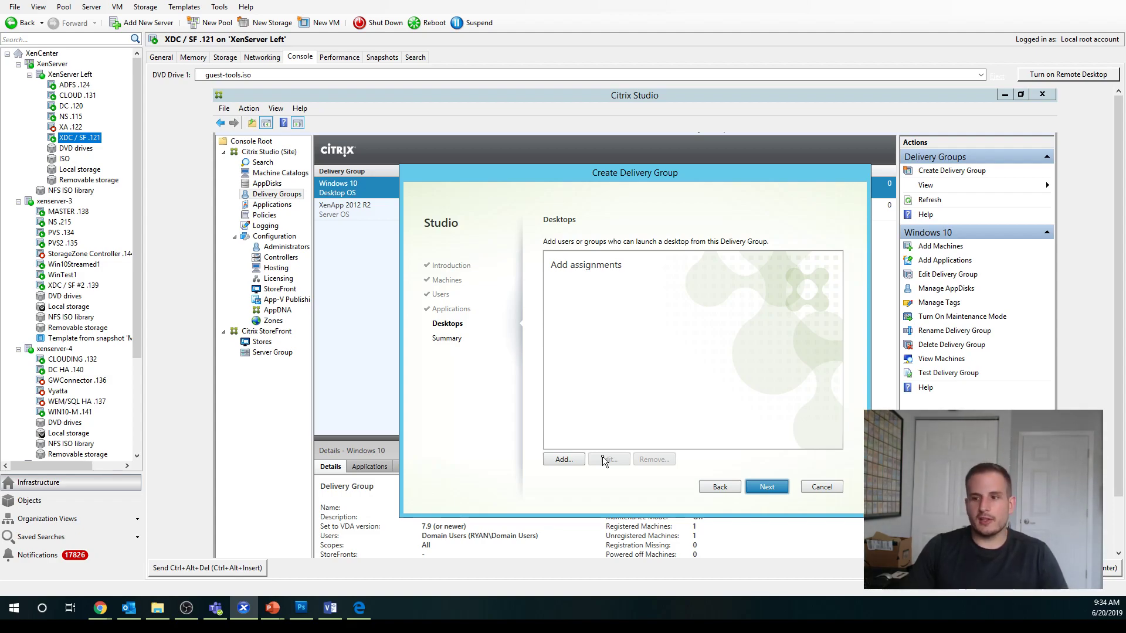
Add an enabled 'Personal Desktop' desktop assignment allowed to everyone with access.
click(564, 459)
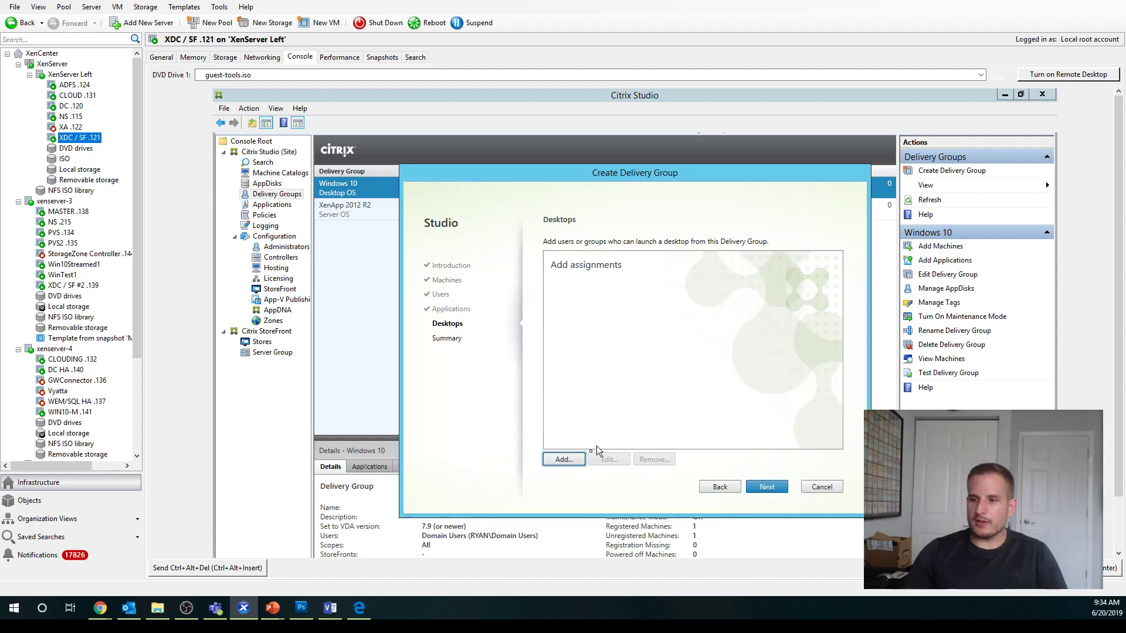
click(563, 458)
text(Personal Desktop)
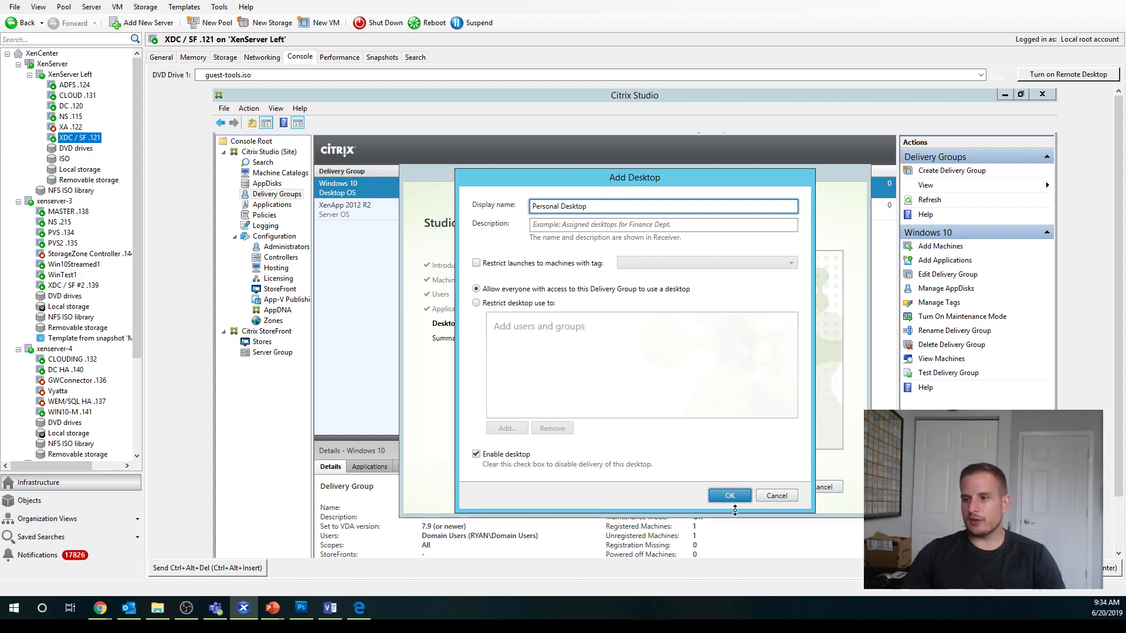
click(728, 495)
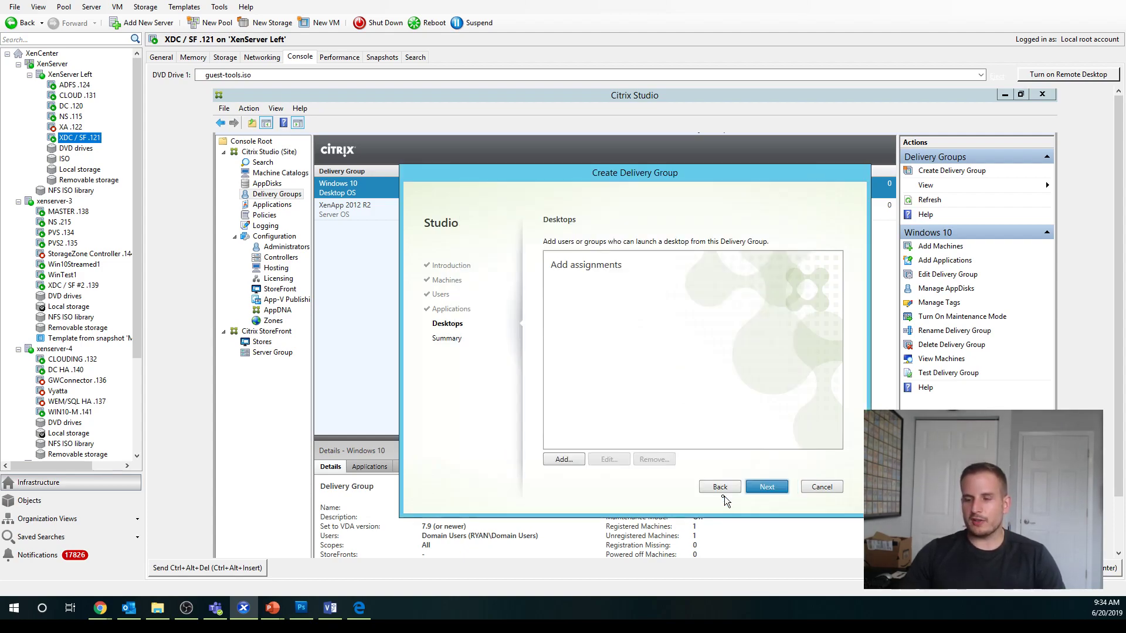
click(563, 459)
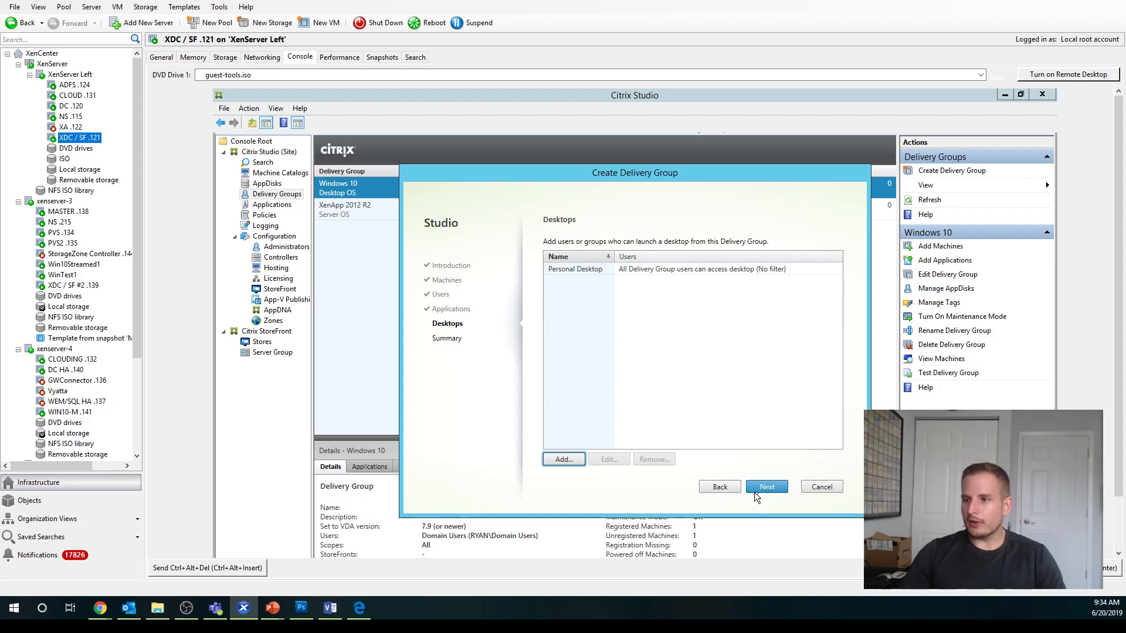
Name the delivery group 'Personal Desktop' on the summary page and finish creating it.
click(766, 485)
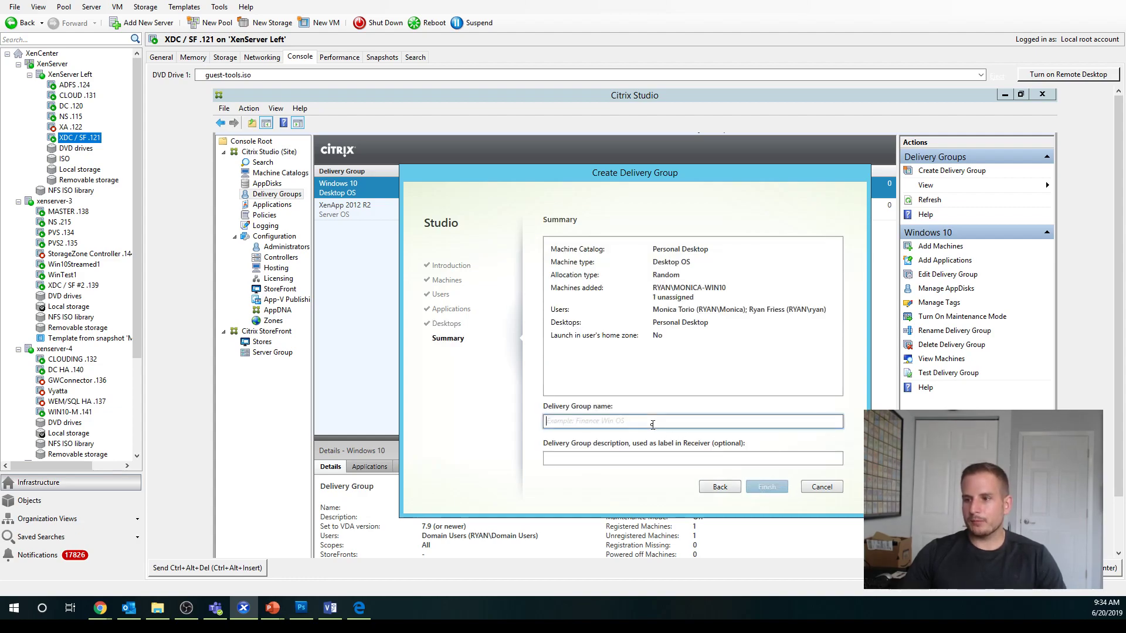
text(Personal De)
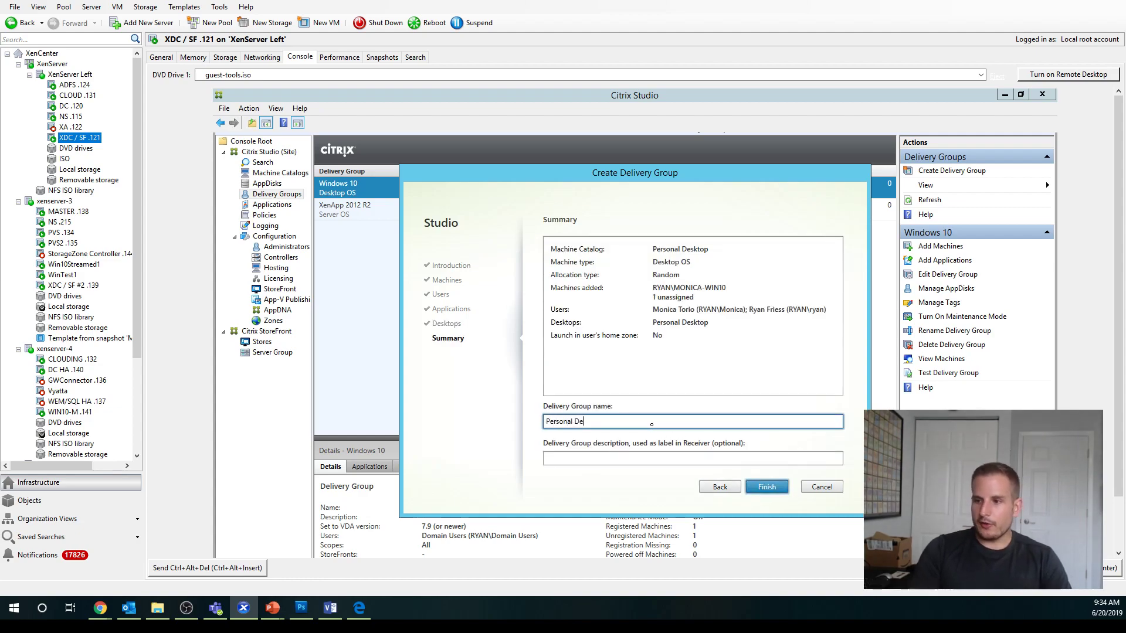
text(sktop)
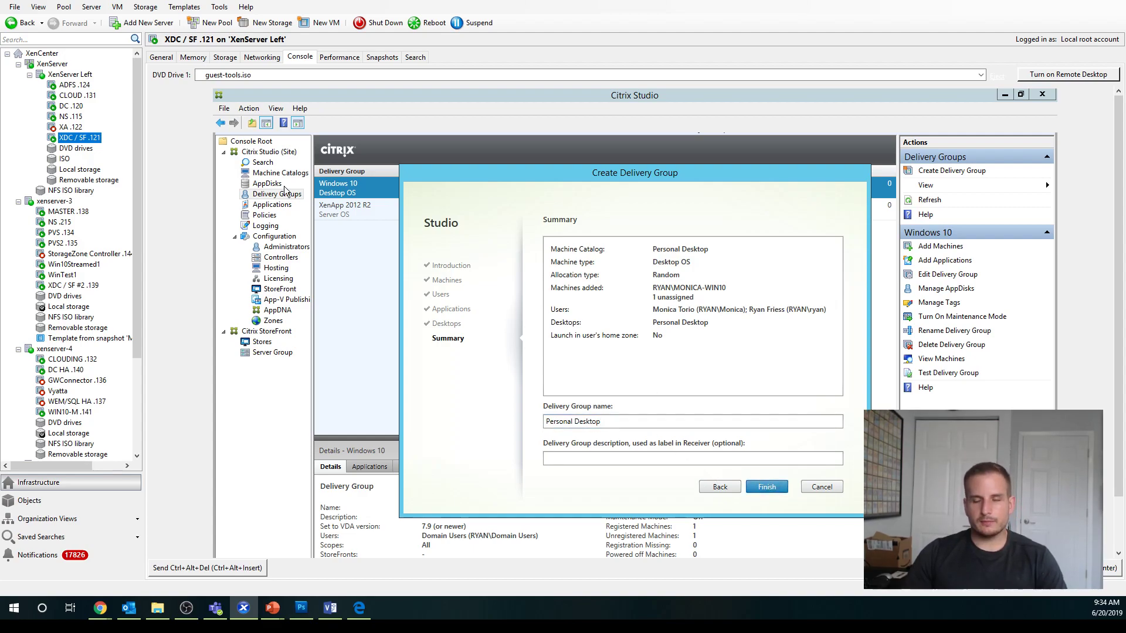
click(766, 487)
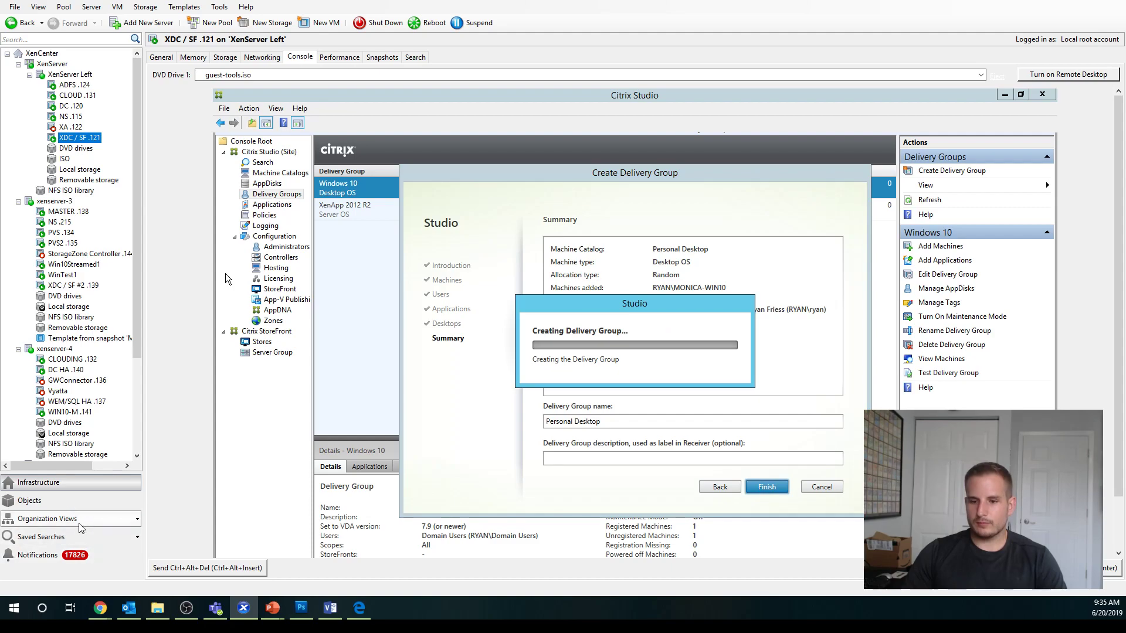
Switch to the Chrome browser showing the StoreFront sign-in page.
right_click(100, 609)
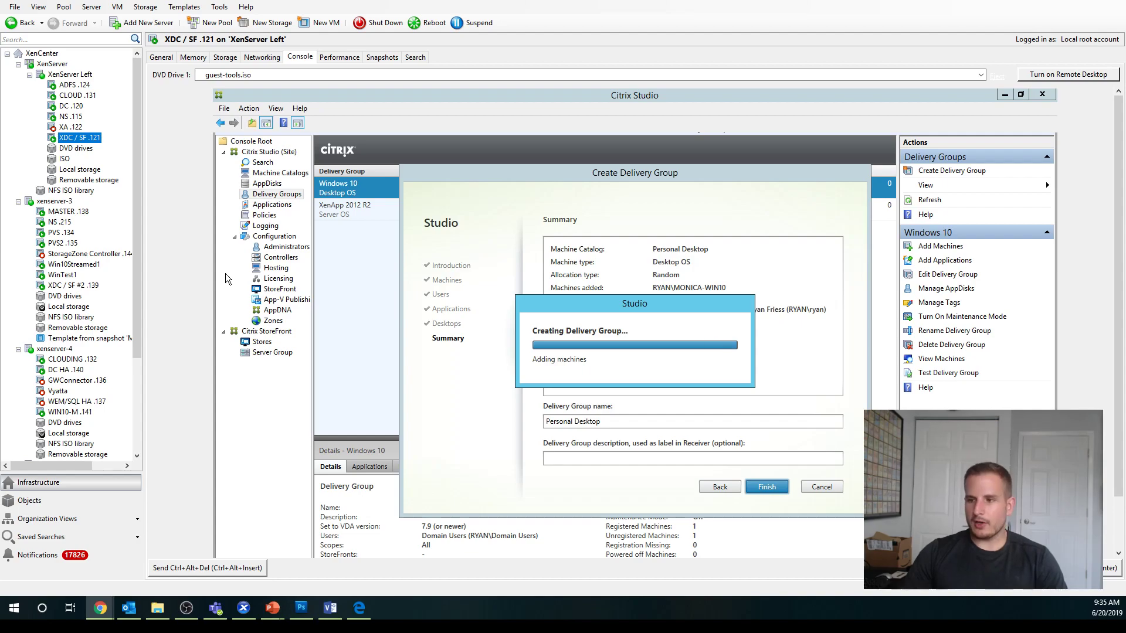
click(766, 485)
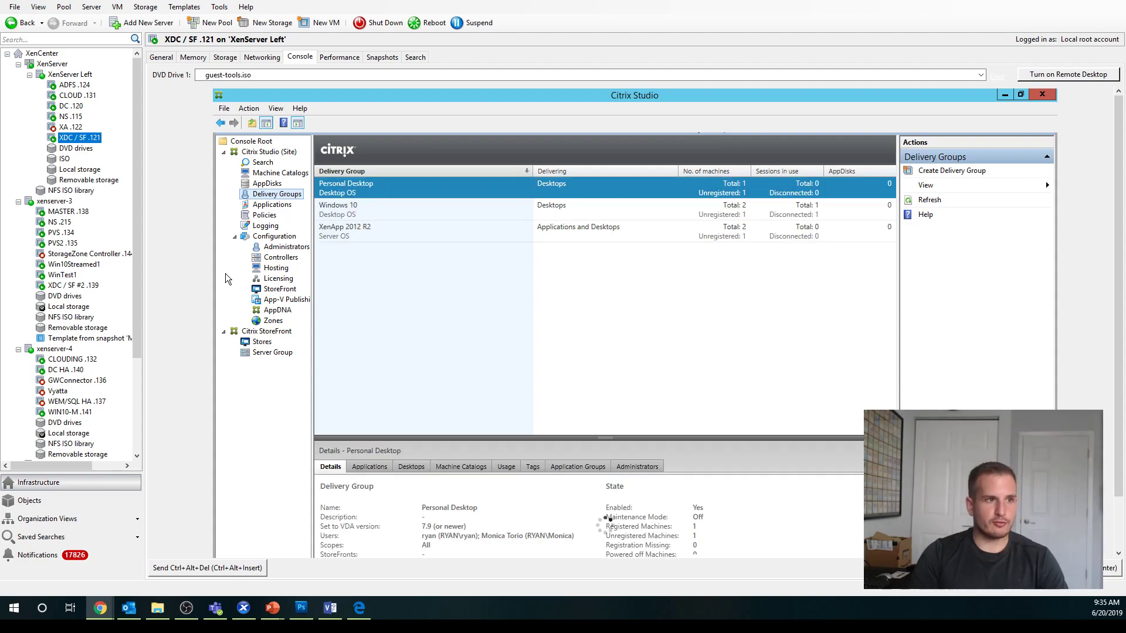
click(344, 187)
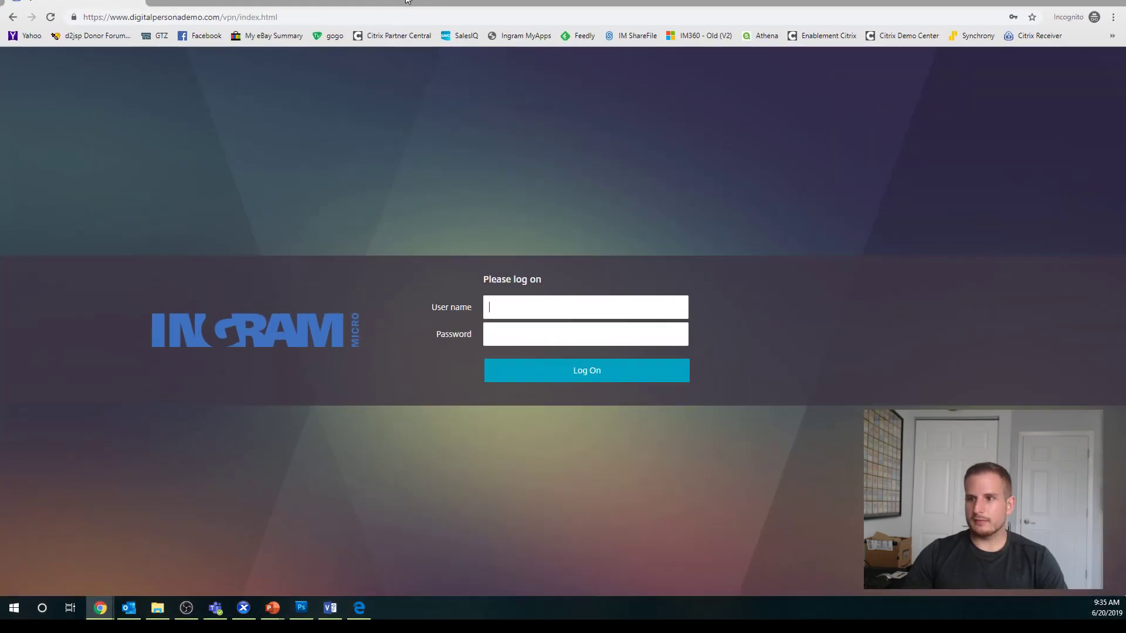
Sign in to StoreFront as monica and get past Receiver detection to see her desktops.
text(monica)
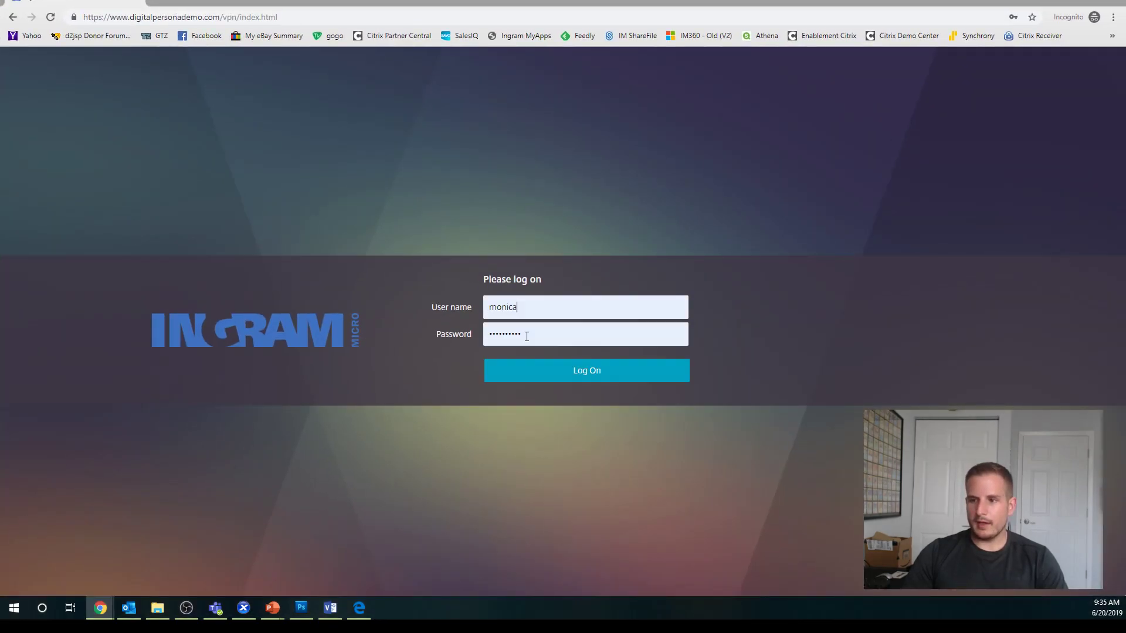
click(587, 370)
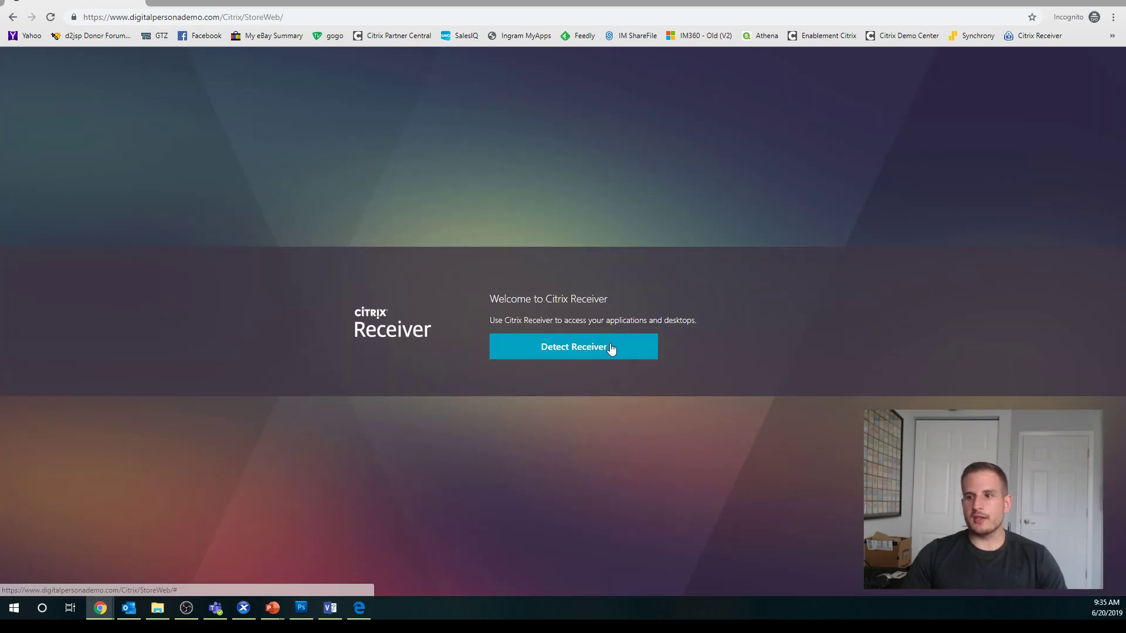
click(574, 347)
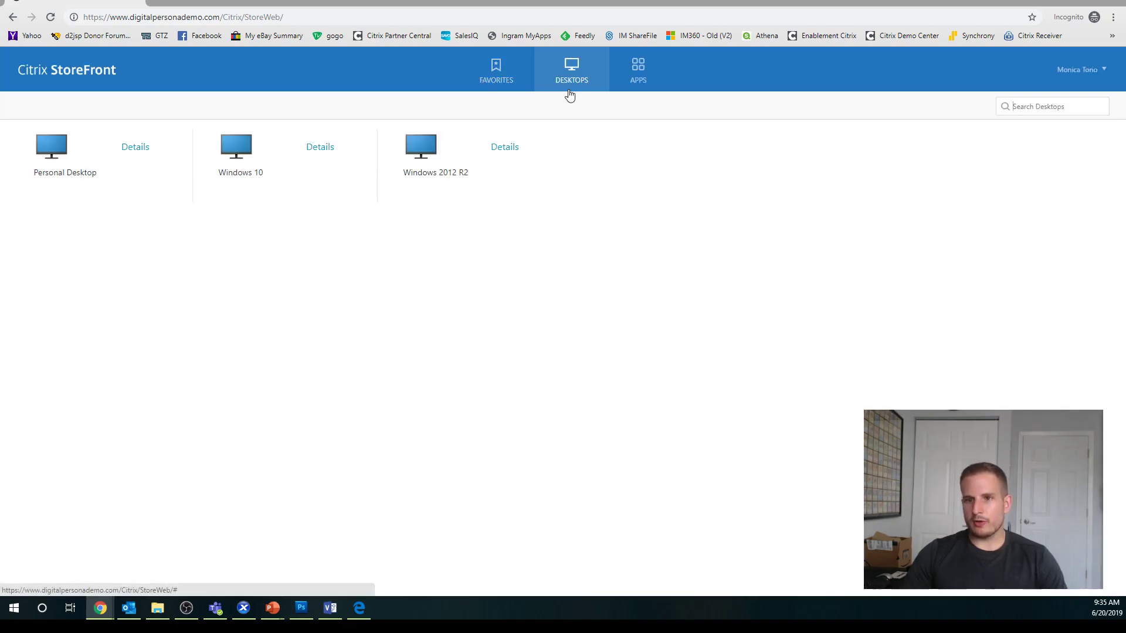
Log monica off the store from the account menu.
click(1076, 69)
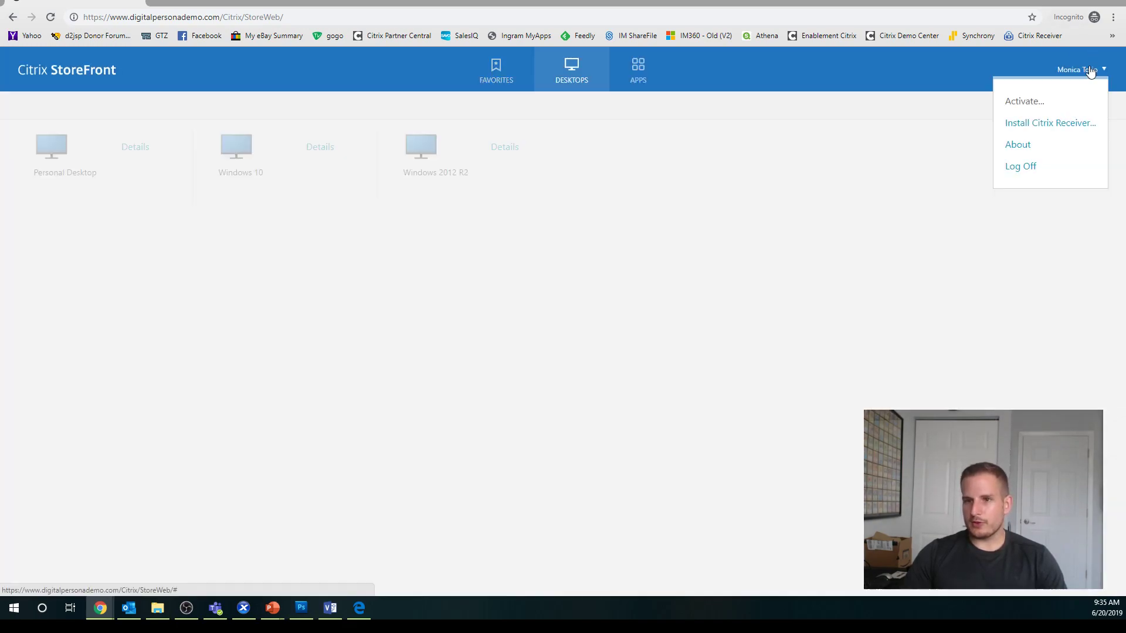
click(1019, 166)
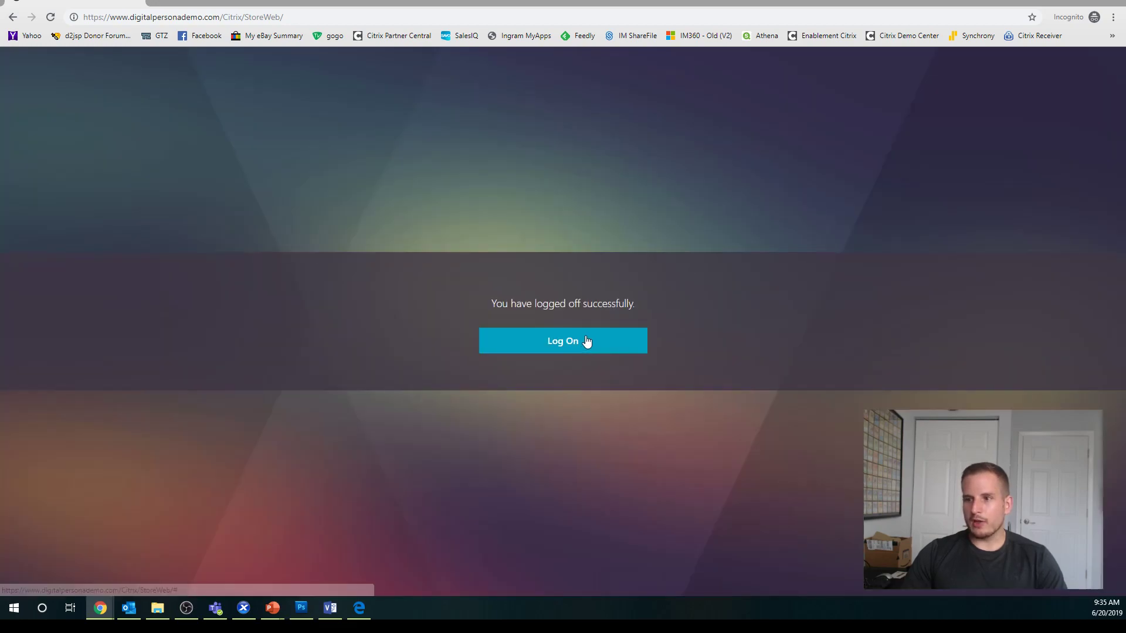
Sign in as the administrator and view its desktops, which lack Personal Desktop.
click(562, 341)
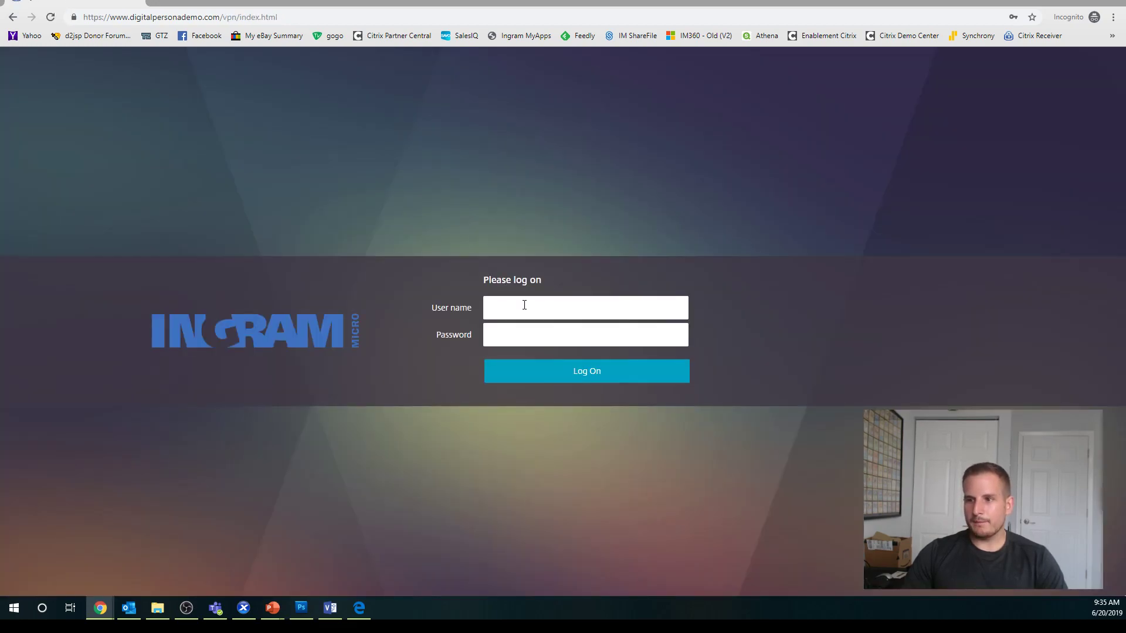
click(587, 371)
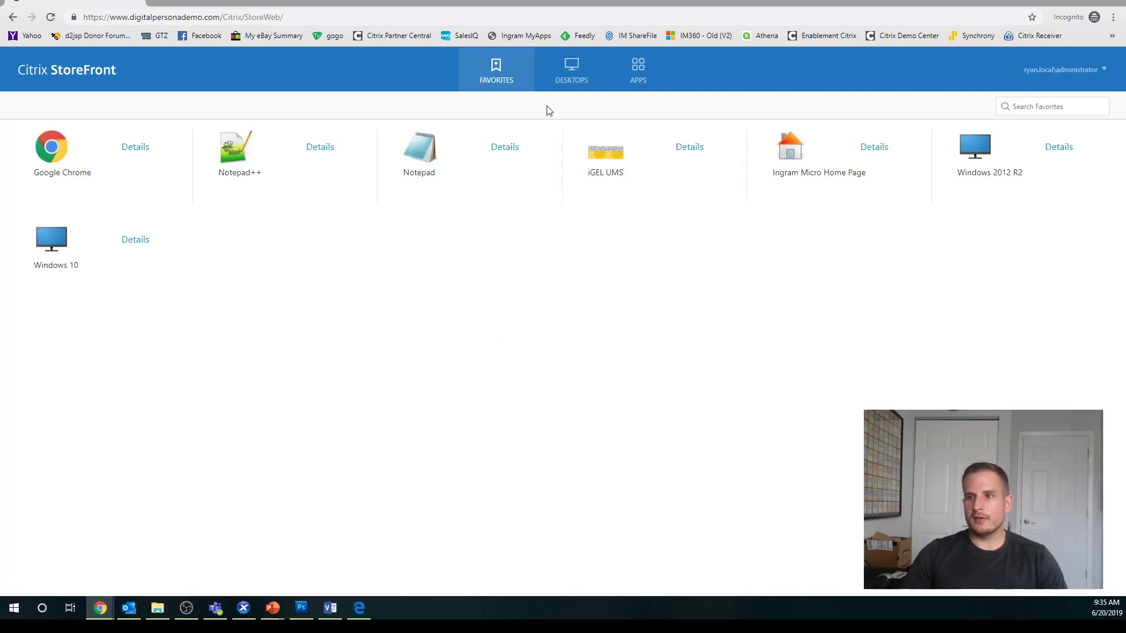
click(571, 69)
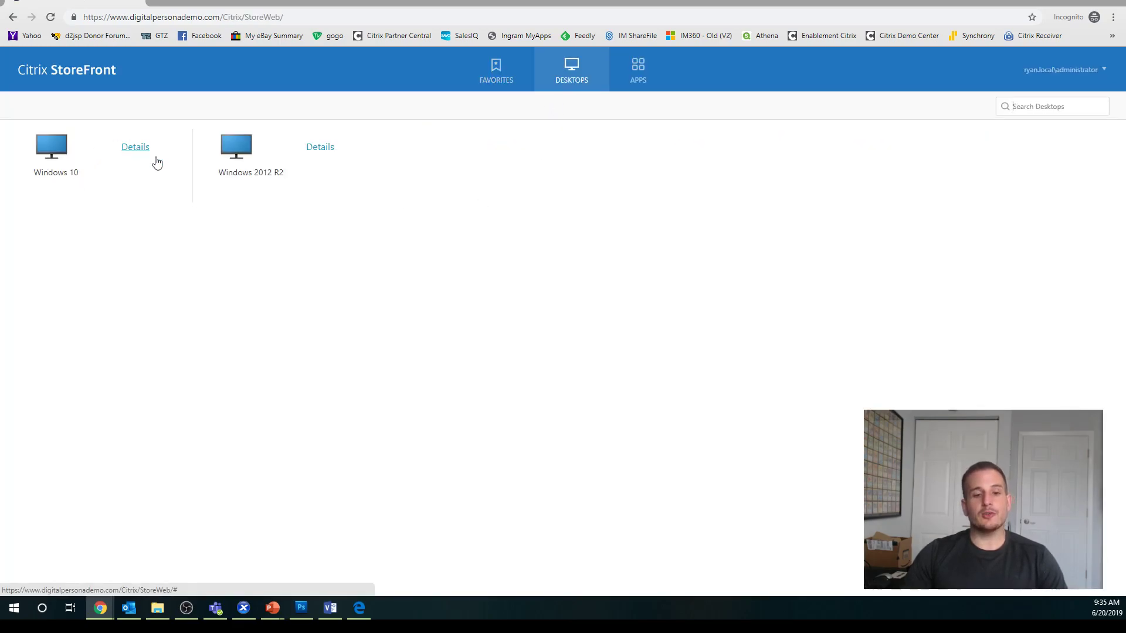
mouse_move(17, 362)
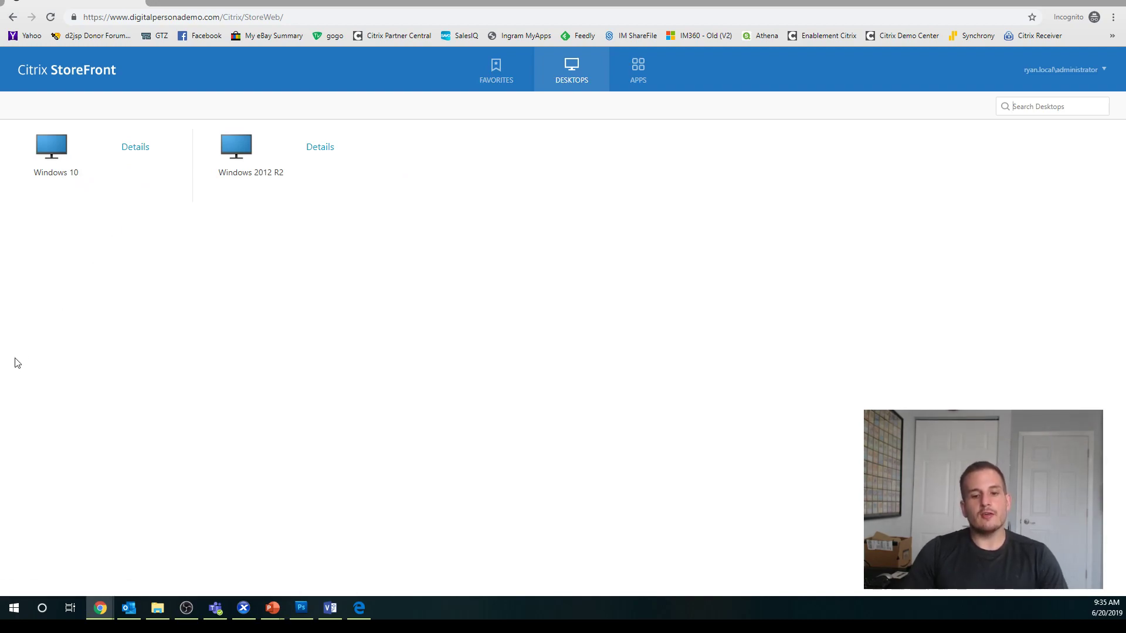